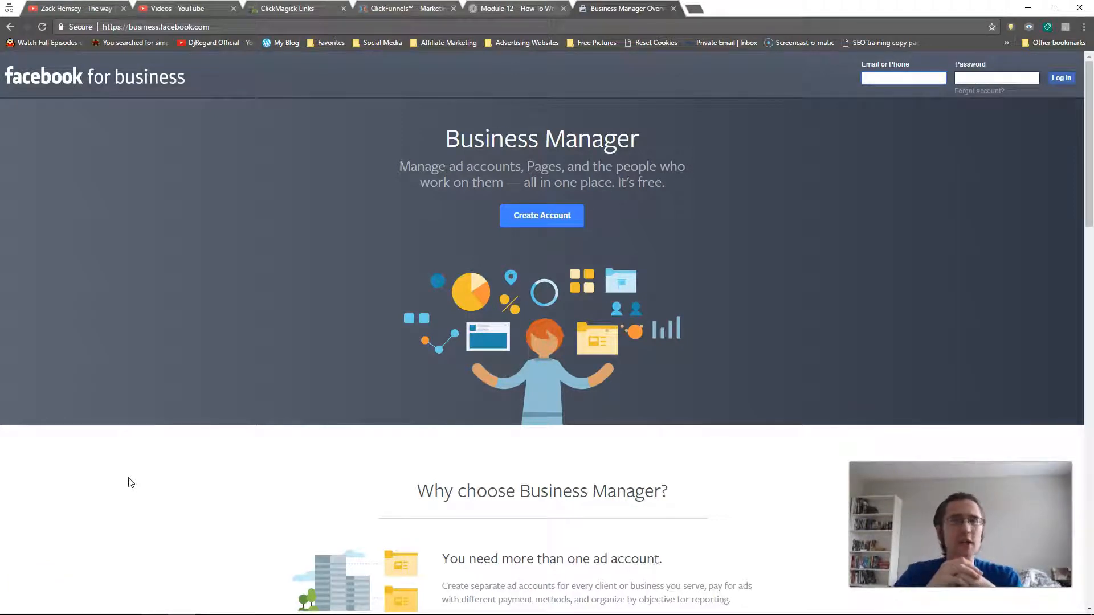
Browse the Business Manager landing page before signing in
left_click(903, 78)
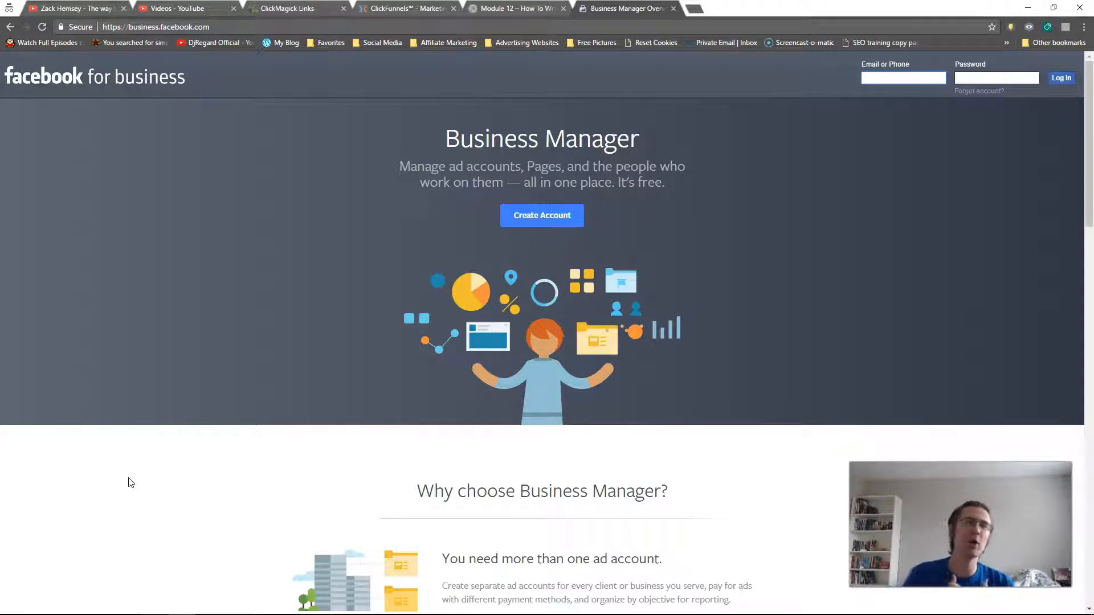
left_click(902, 78)
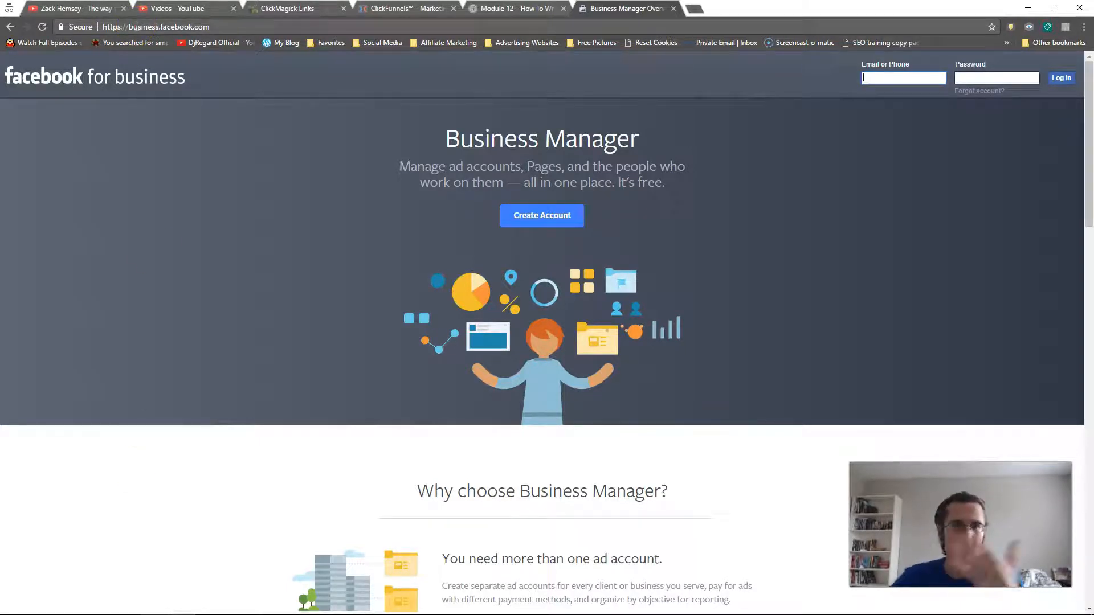
mouse_move(328, 95)
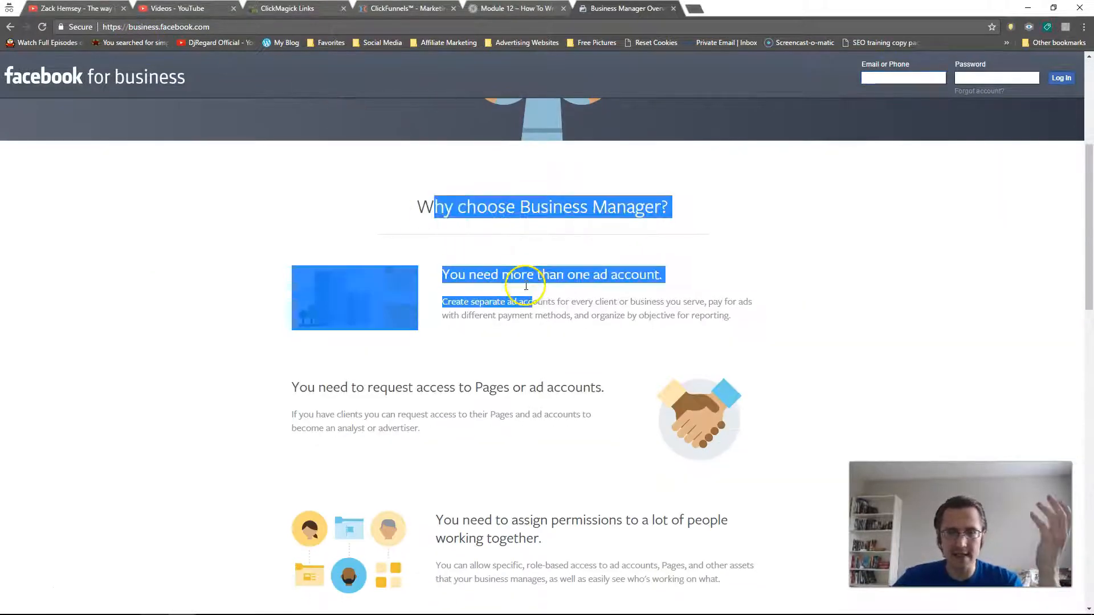
scroll("down", 3)
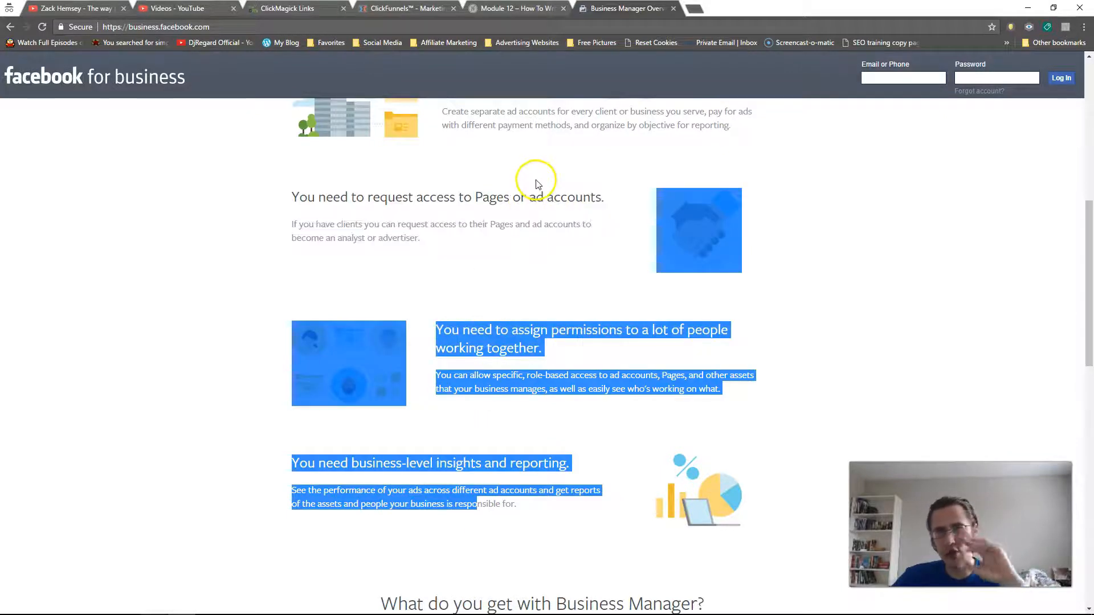
scroll("up", 3)
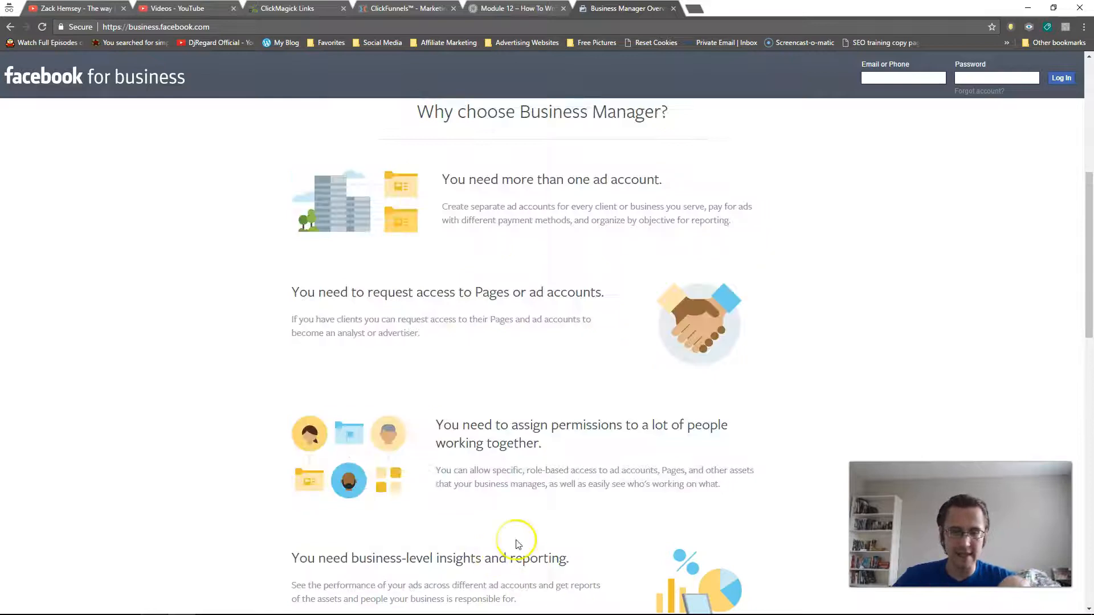
scroll("up", 3)
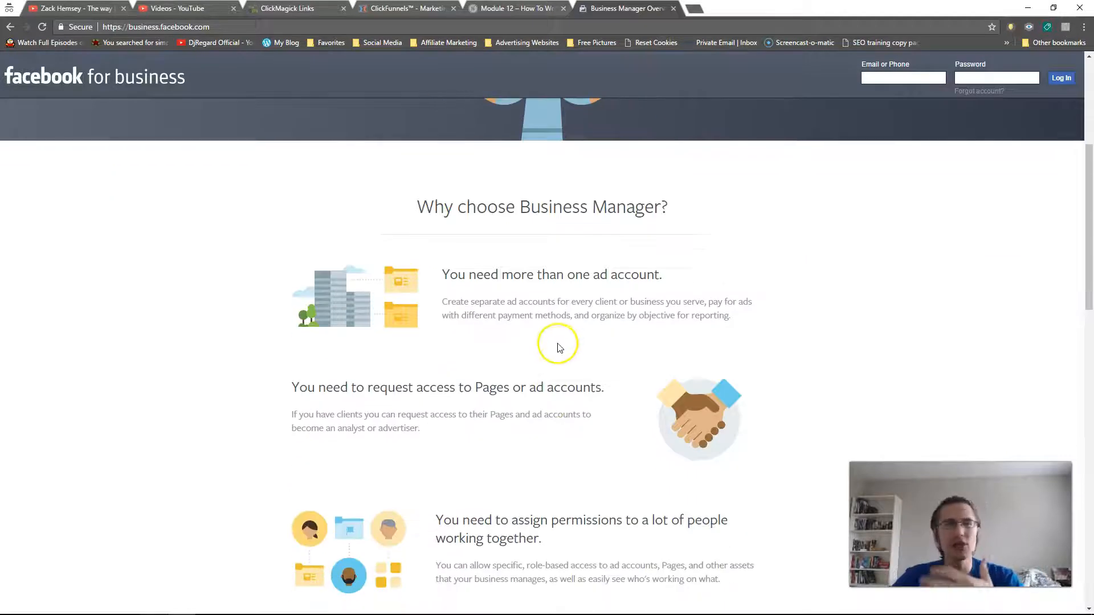
scroll("down", 3)
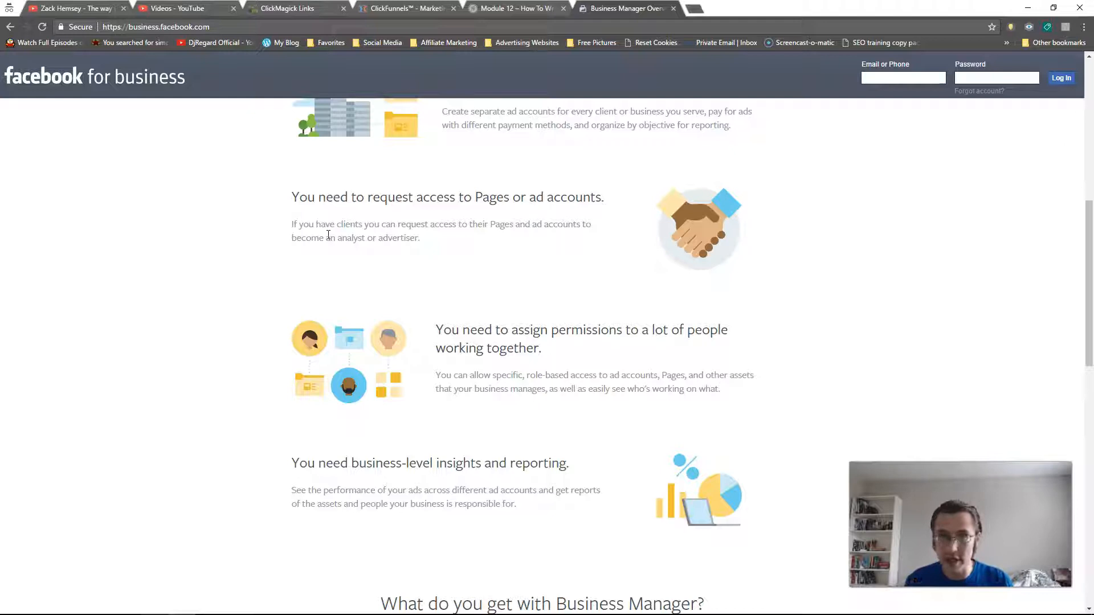
mouse_move(594, 286)
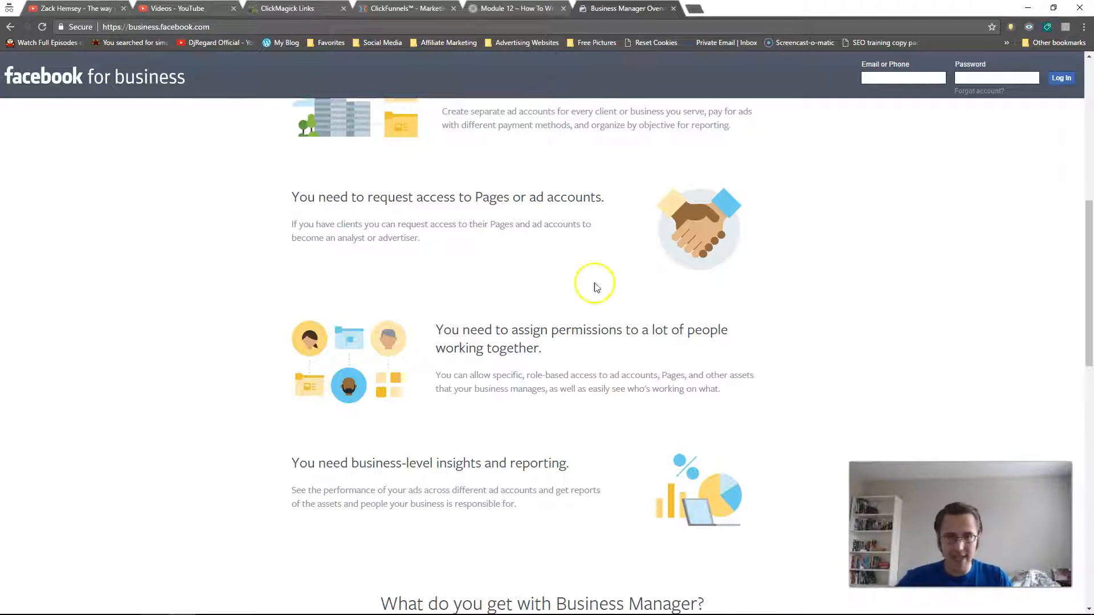
scroll("up", 3)
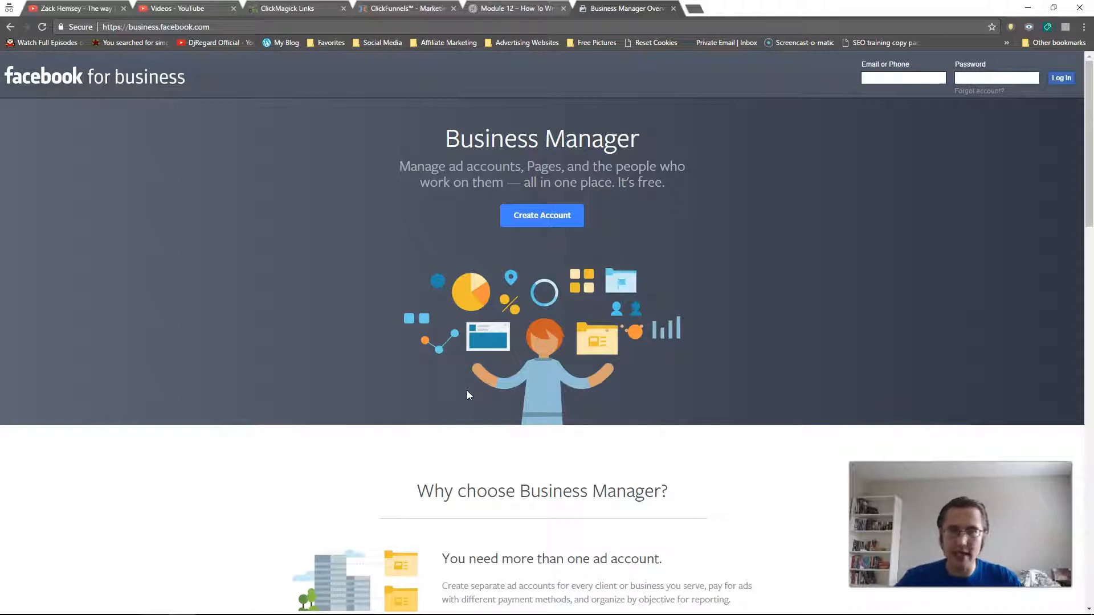
Sign in to Facebook with email and password so the Business Manager overview appears logged in
left_click(903, 78)
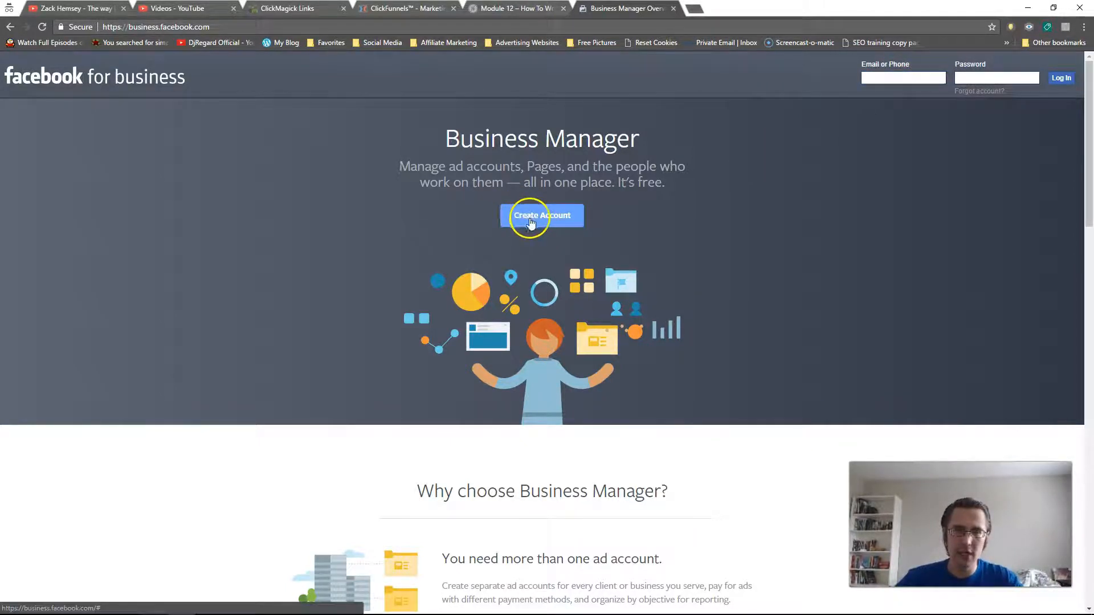
left_click(542, 215)
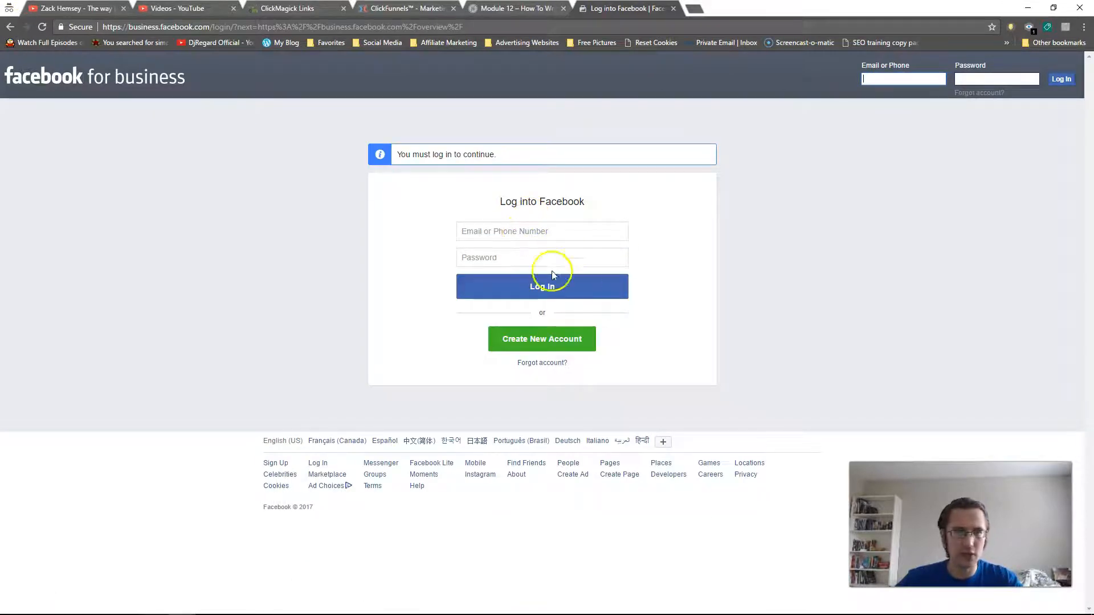
type("th")
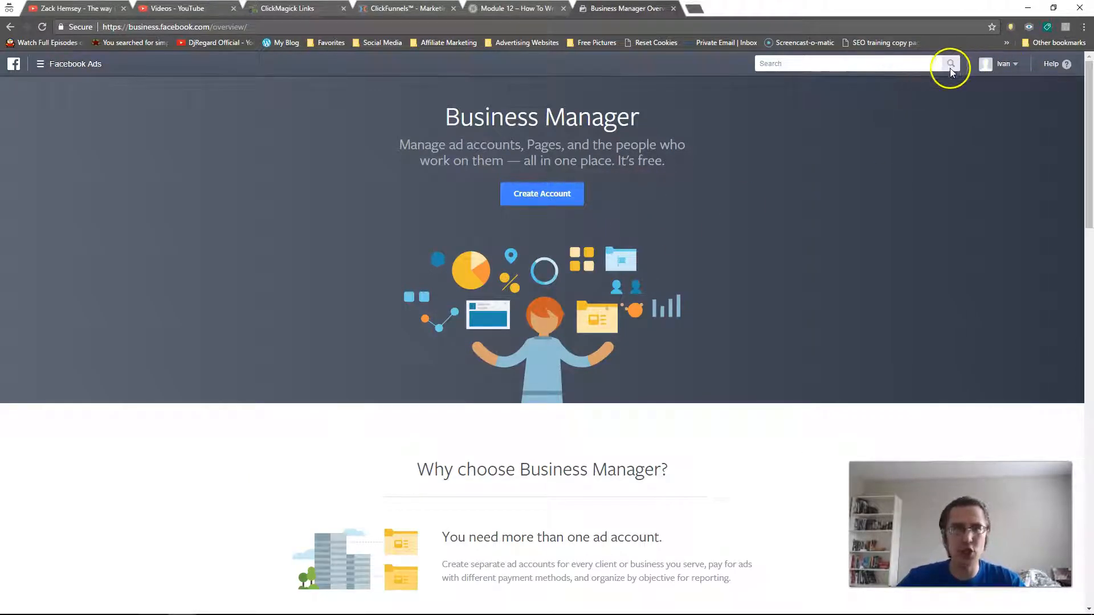
Create the business account 'Affiliate Marketing Essentials' with your name and business email
left_click(541, 193)
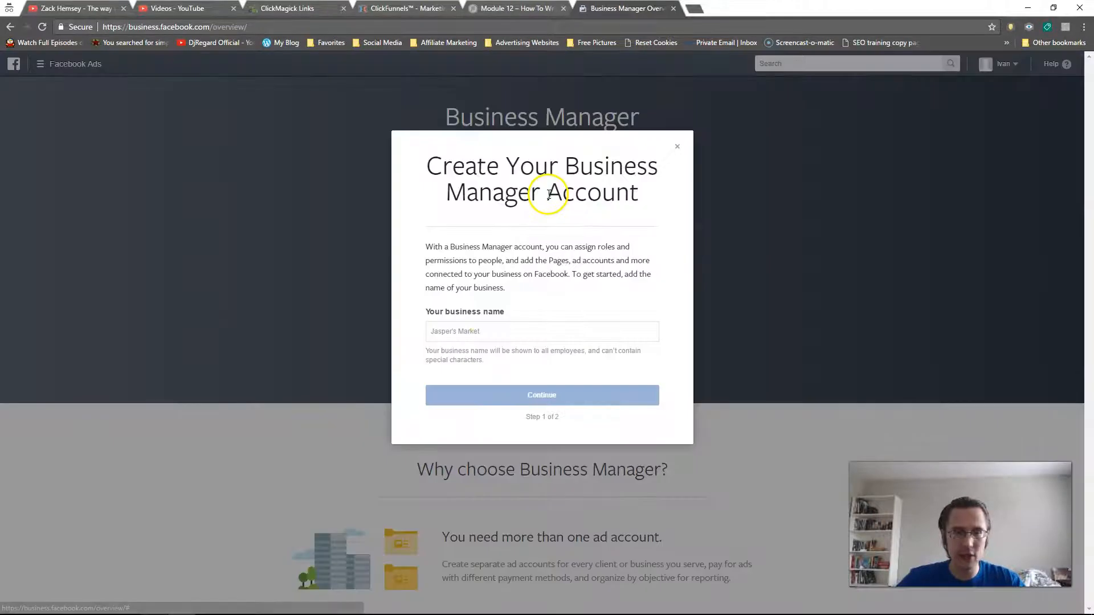
left_click(543, 330)
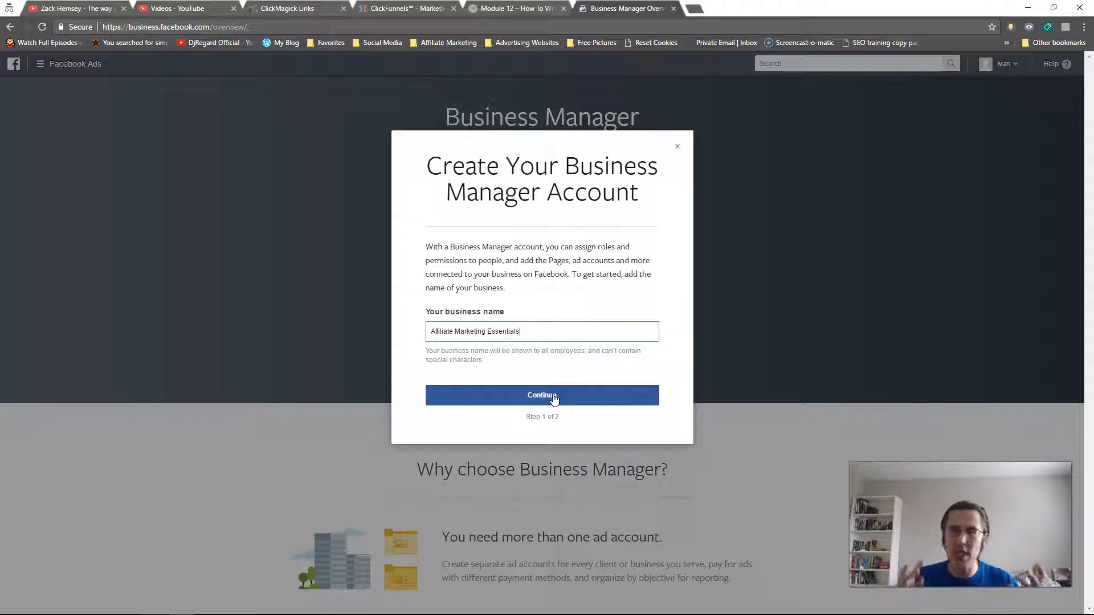
left_click(542, 395)
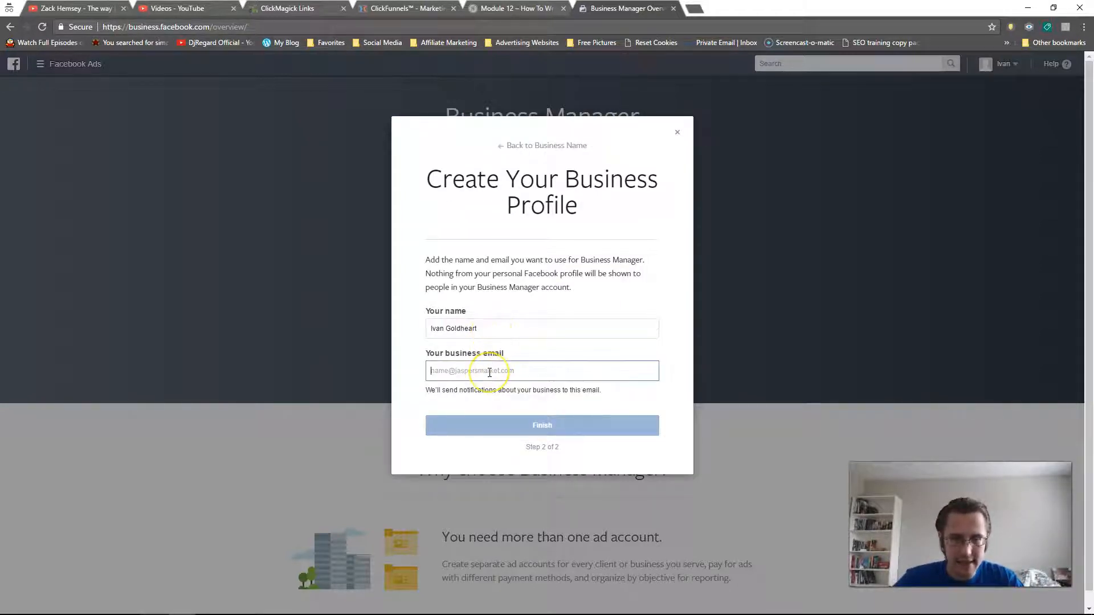
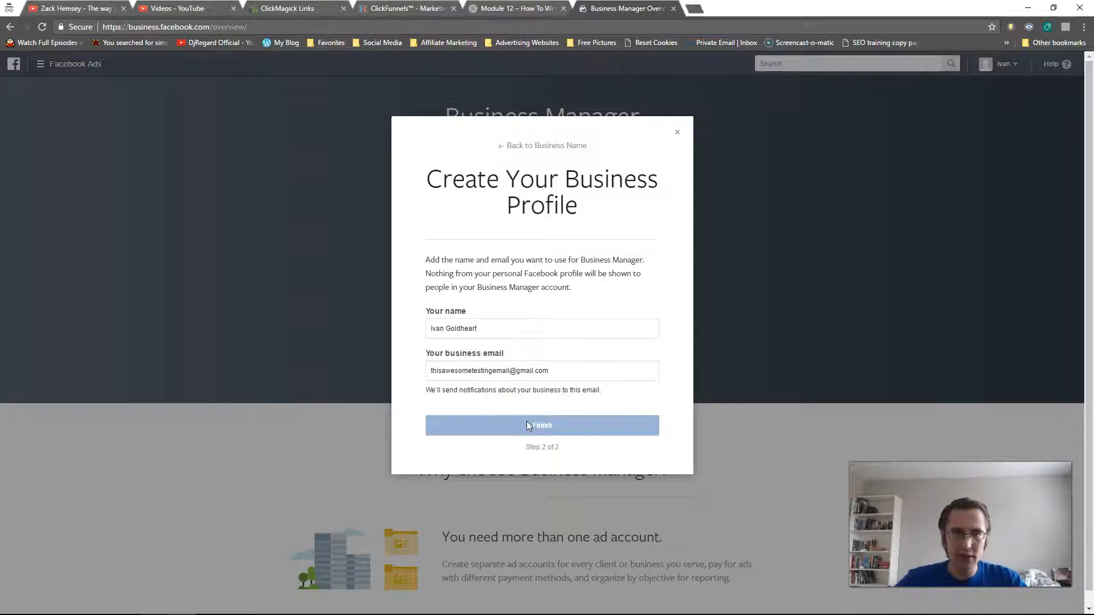
left_click(541, 425)
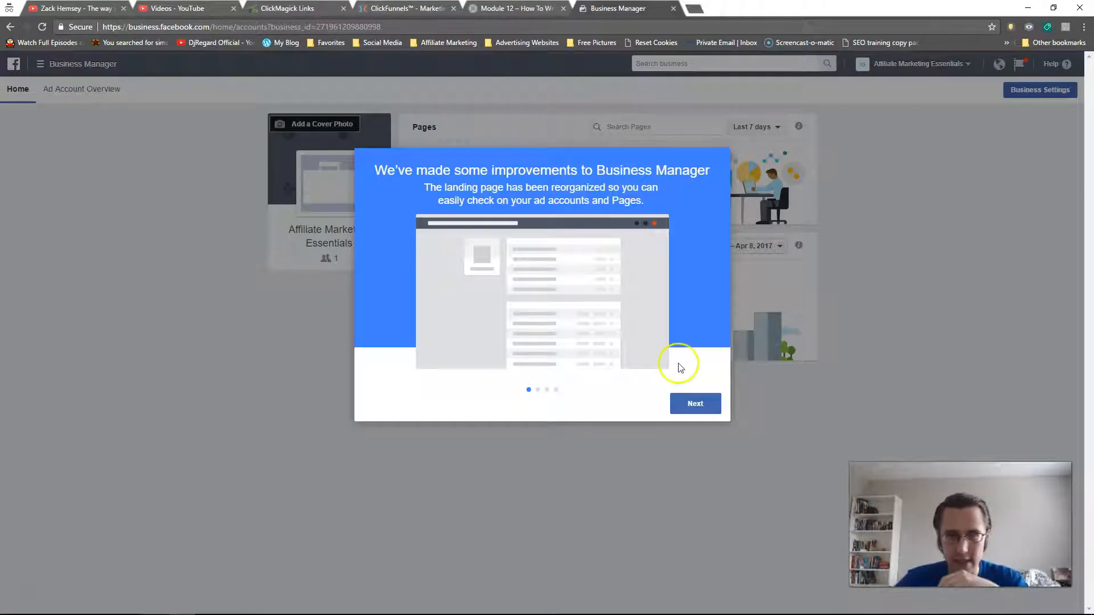
Dismiss the improvements tour and try 'affiliate marketing' in the Search Pages box
left_click(695, 403)
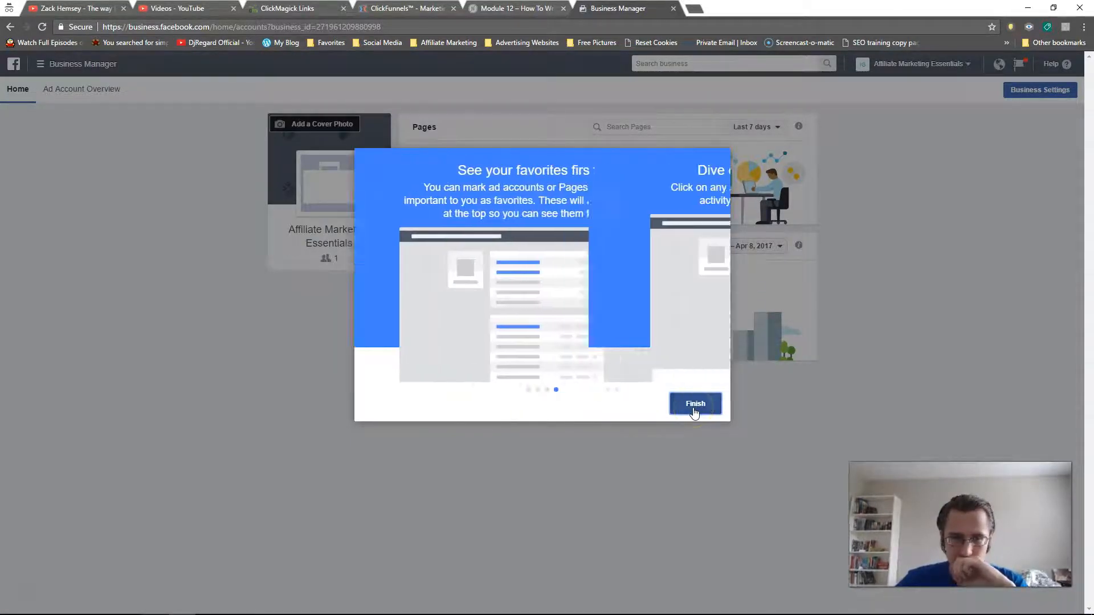
left_click(695, 403)
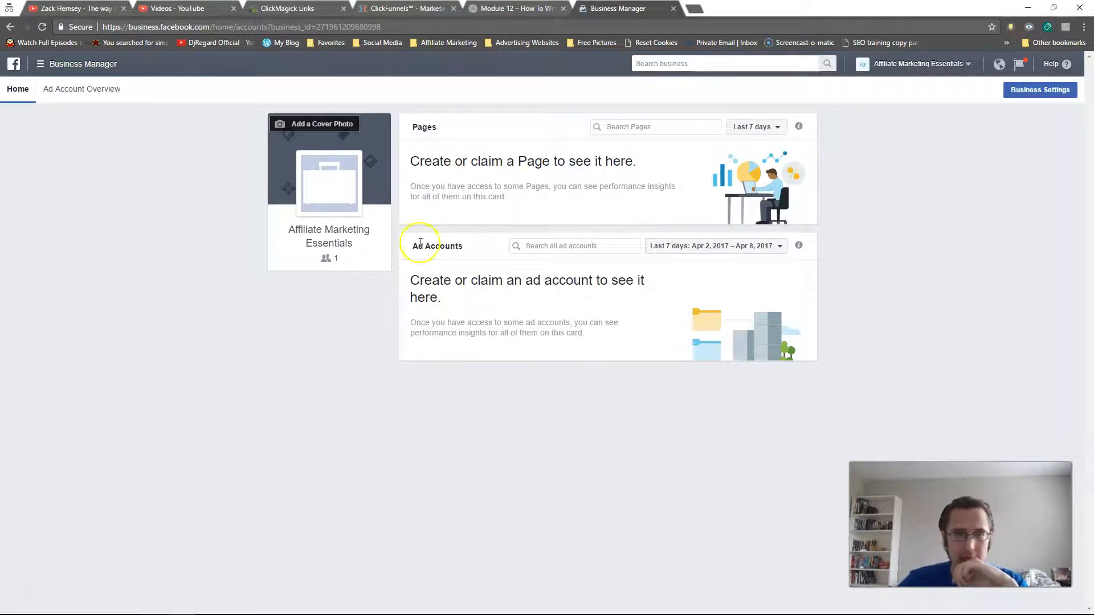
mouse_move(899, 150)
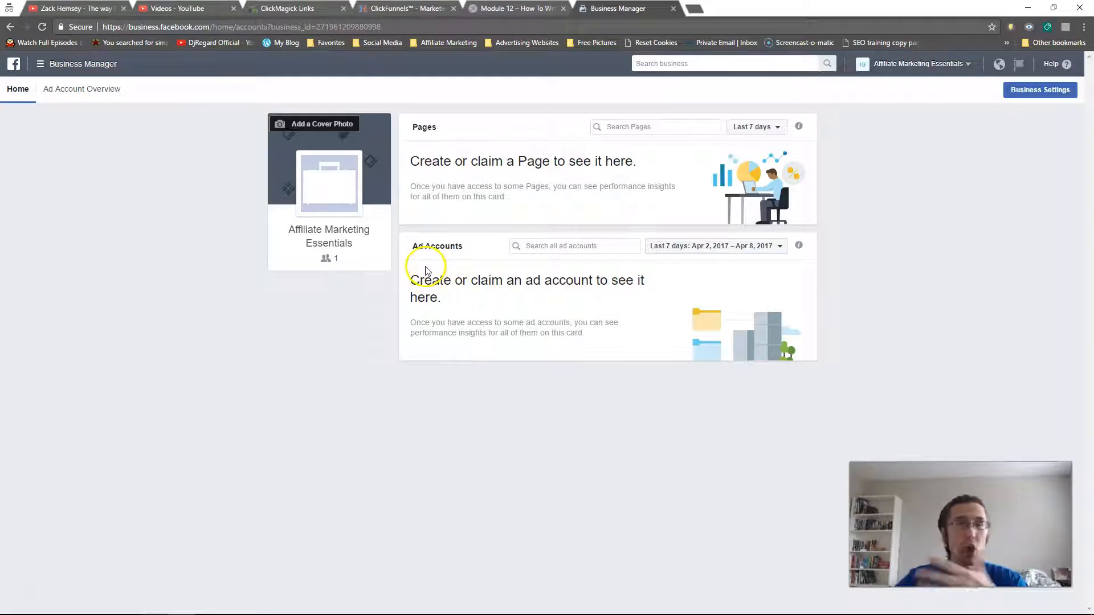
mouse_move(905, 134)
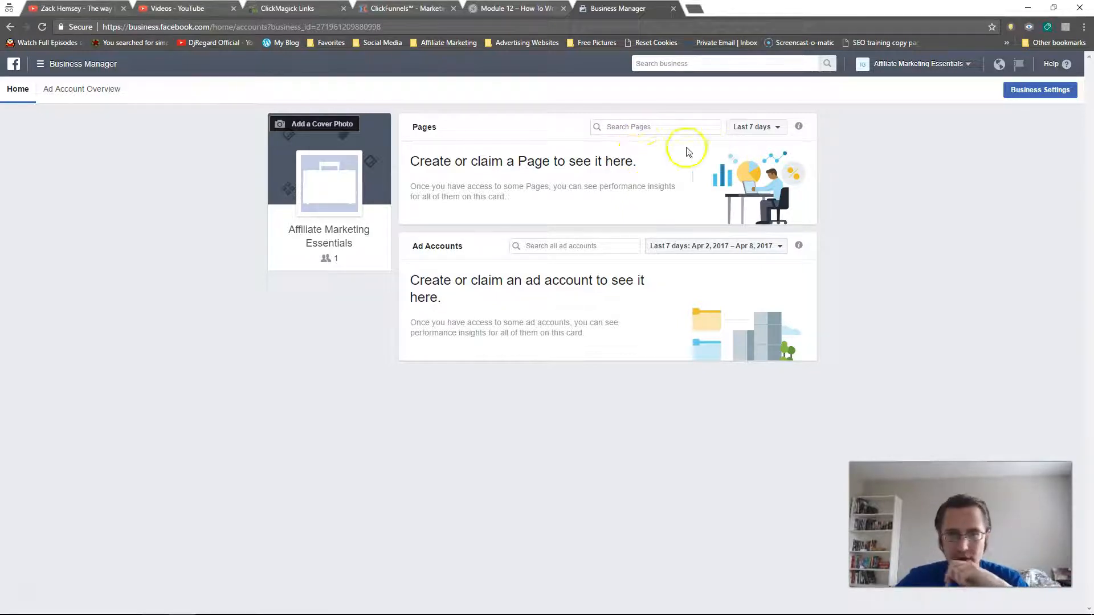
type("af")
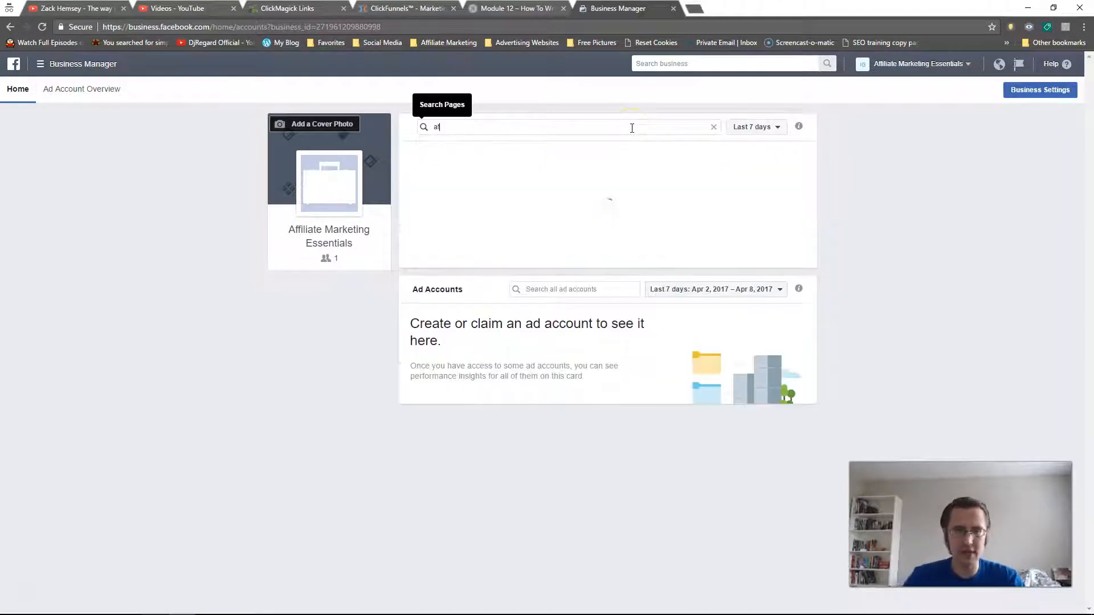
type("affiliate marketing")
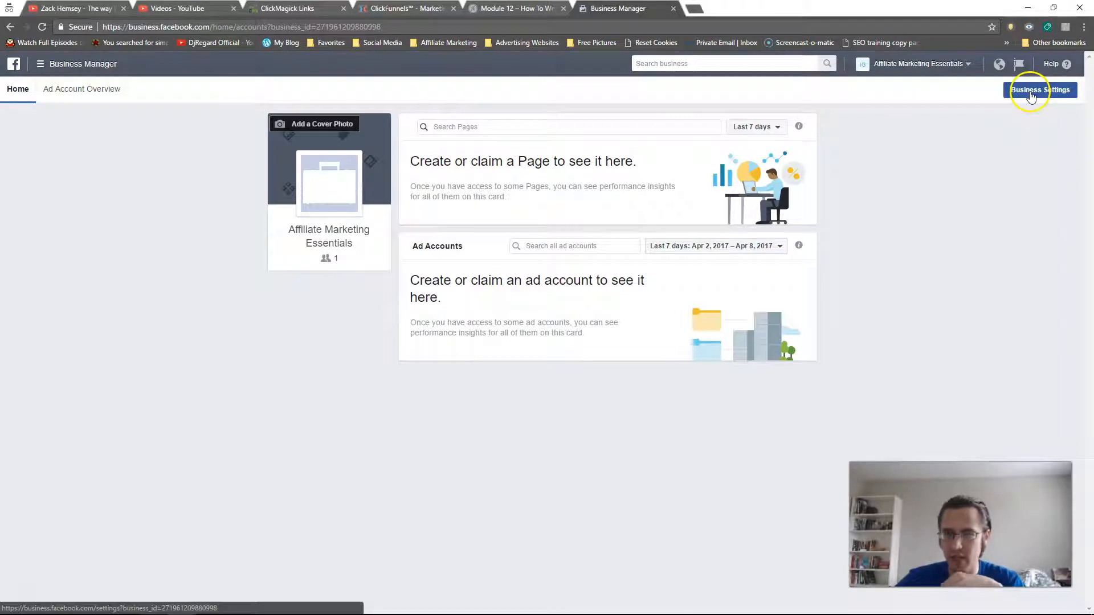
Open Business Settings on People and Assets, then return to the other Business Manager tab
left_click(1040, 89)
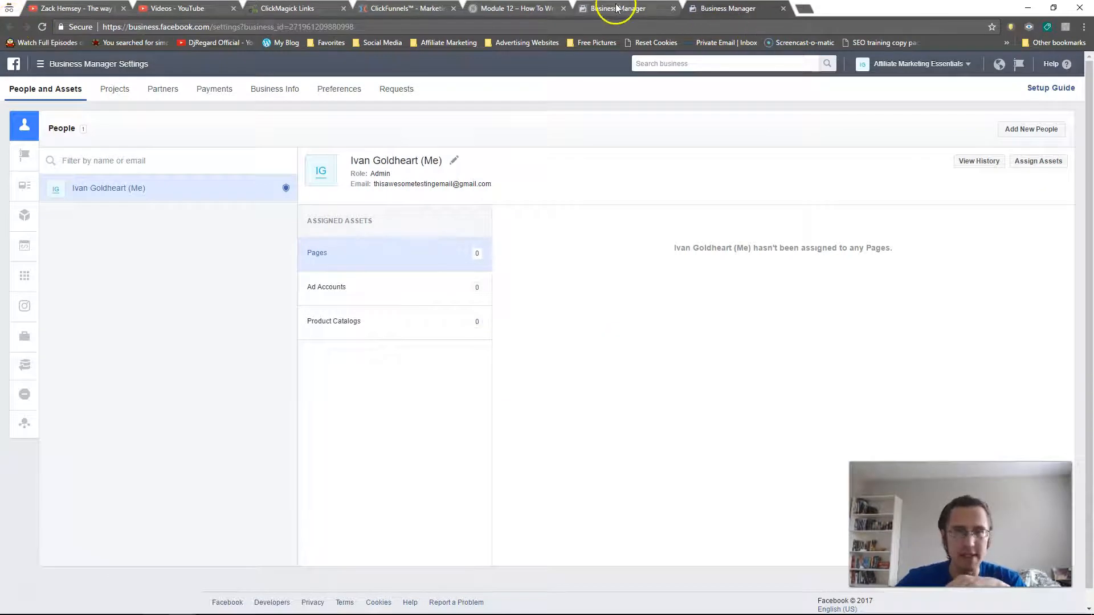
left_click(616, 8)
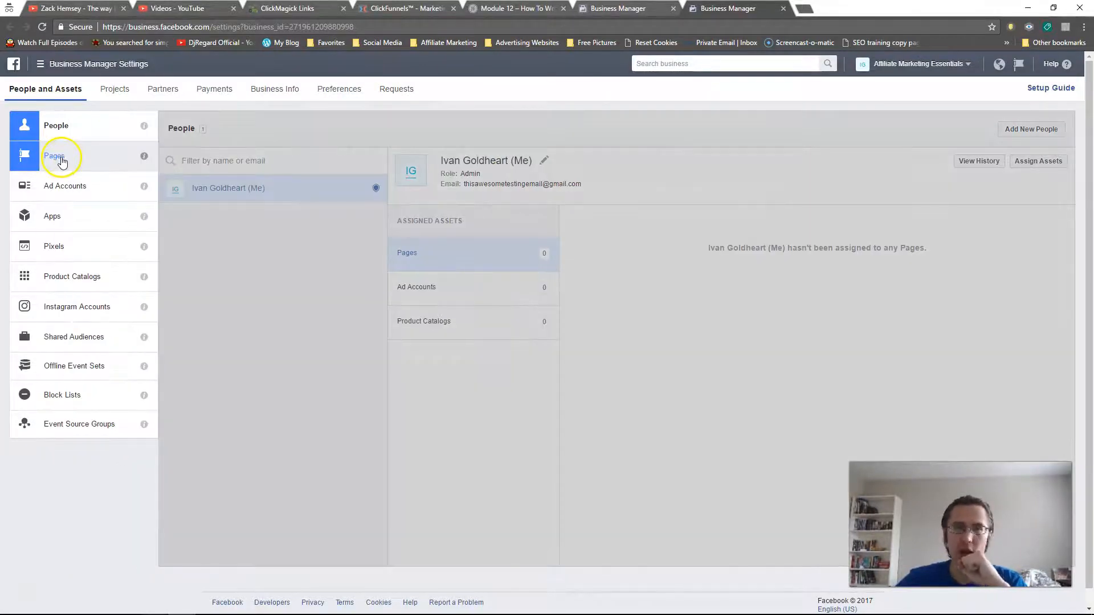
Show the Add New Pages options in the business's Pages section
left_click(55, 156)
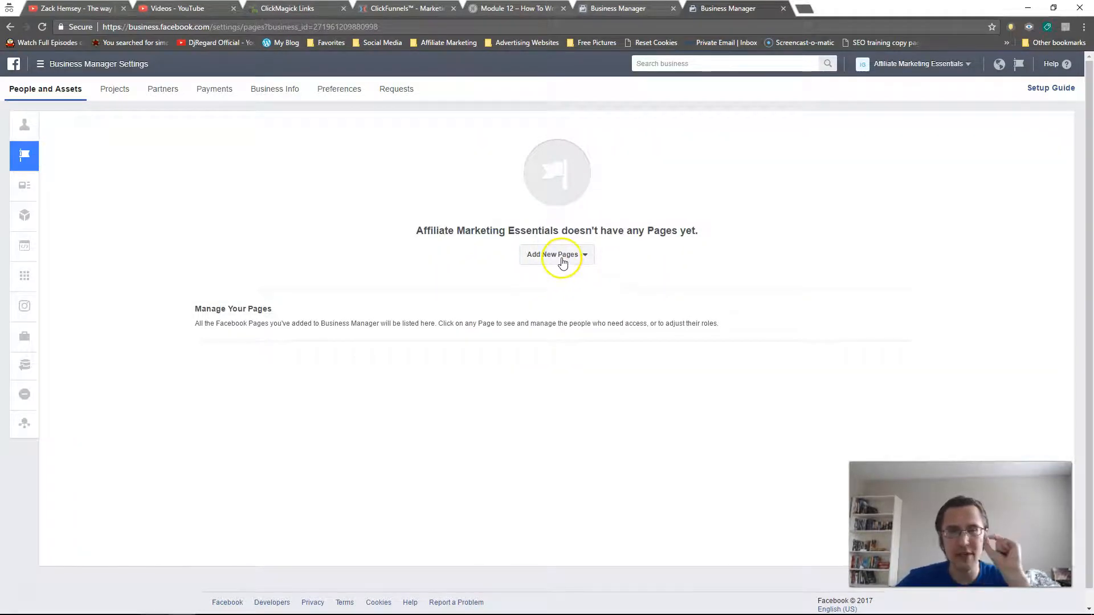
left_click(556, 254)
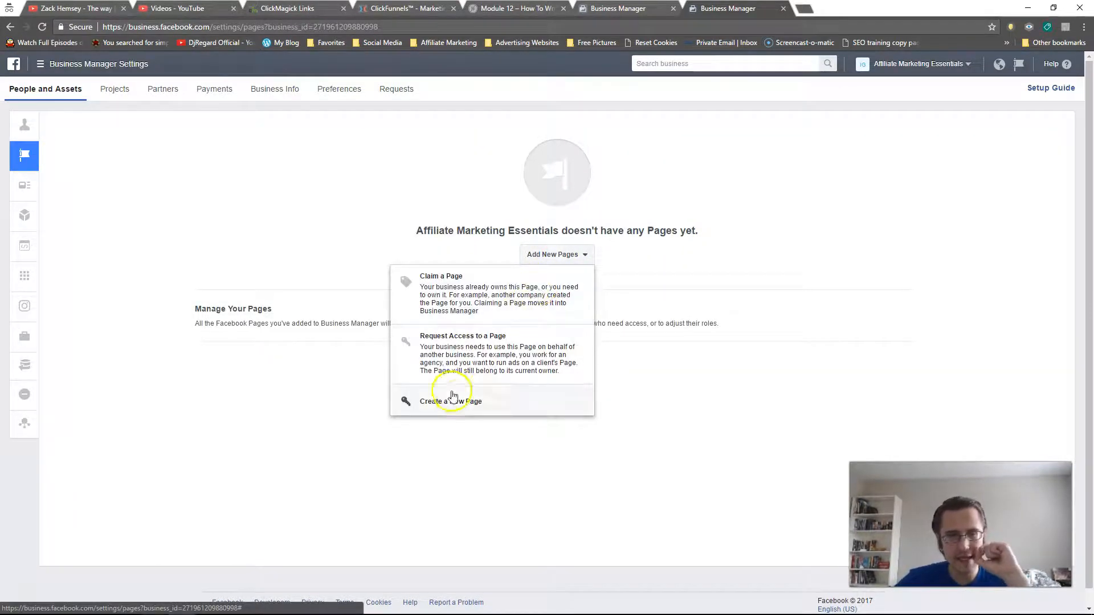
mouse_move(514, 411)
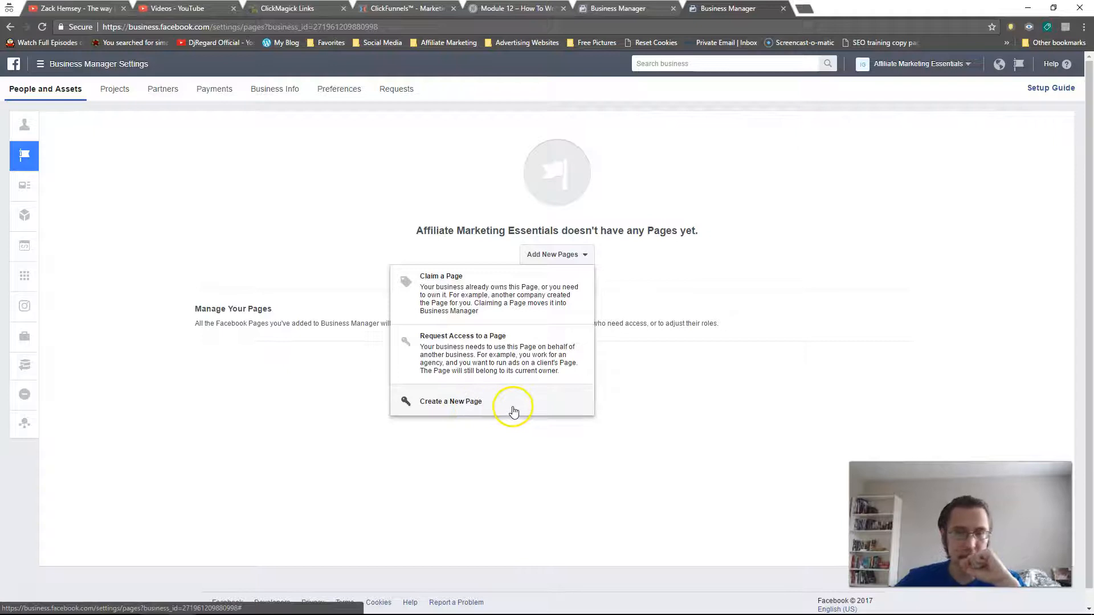
mouse_move(498, 303)
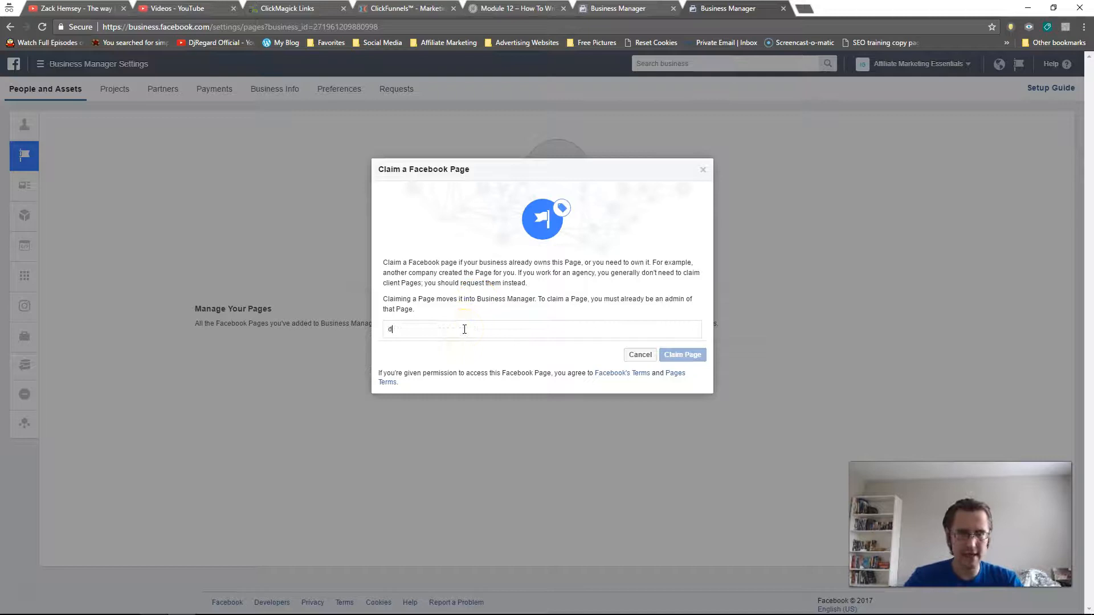
Claim the 'Diabetes loophole' page for the business
type("Diabetes loophole")
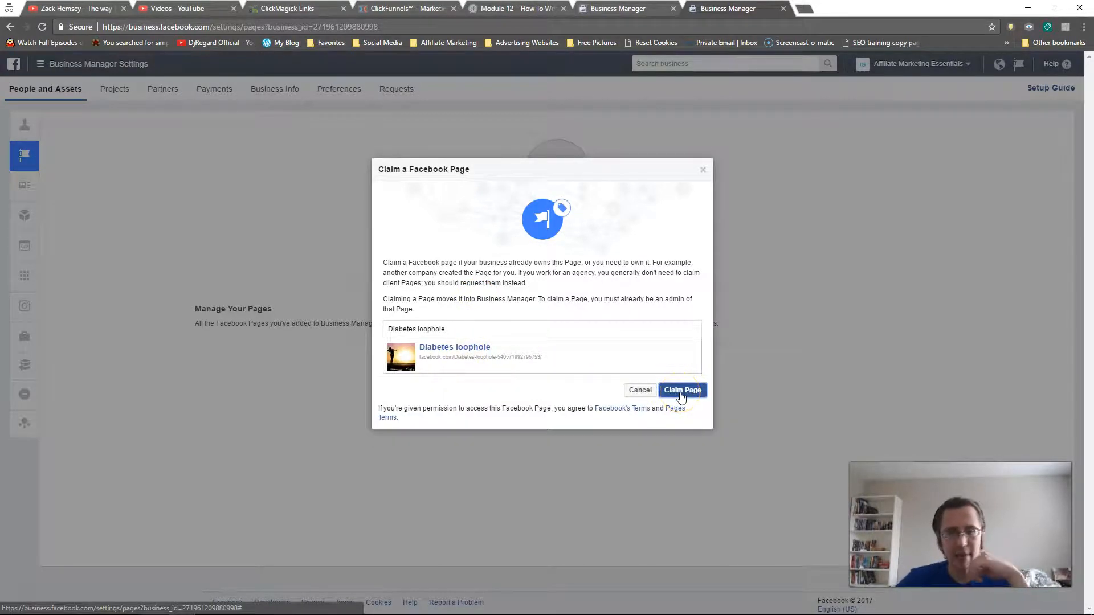
left_click(682, 390)
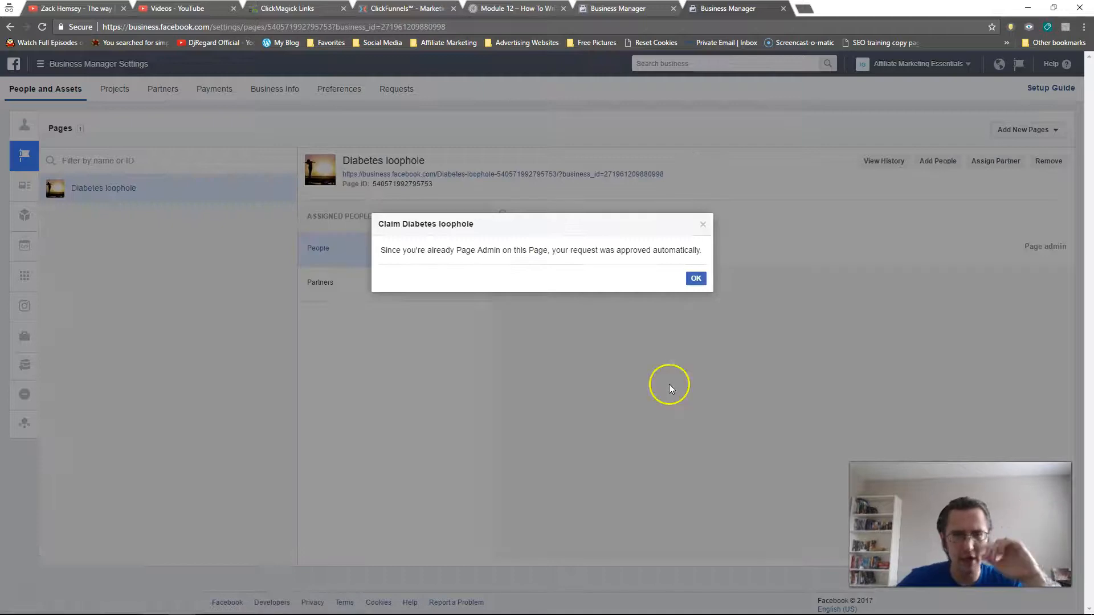
mouse_move(493, 251)
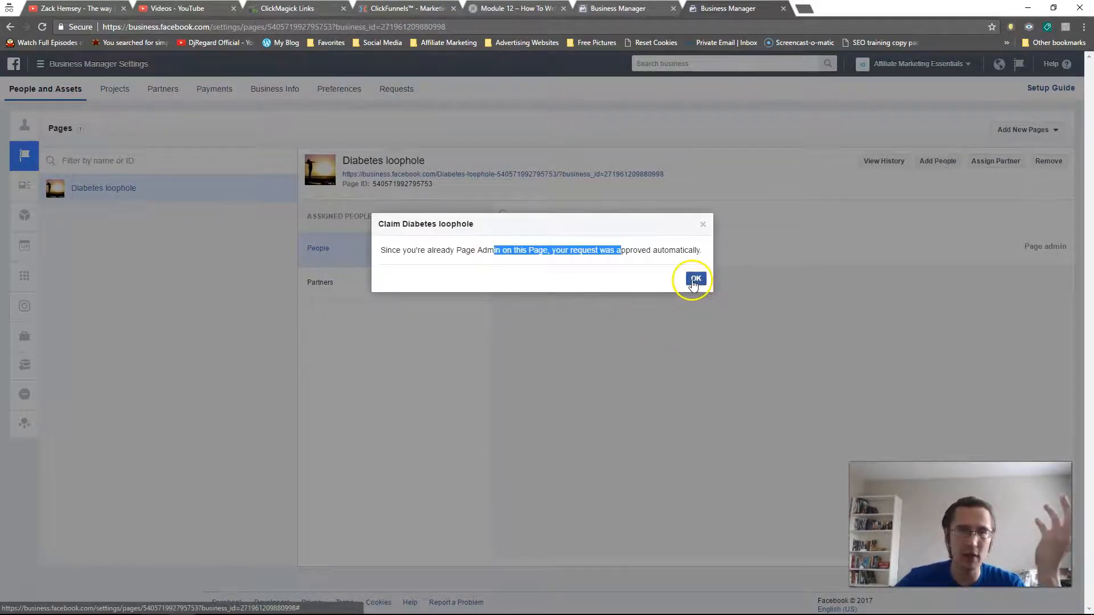
Dismiss the automatic-approval notice for the claimed Diabetes loophole page
left_click(691, 280)
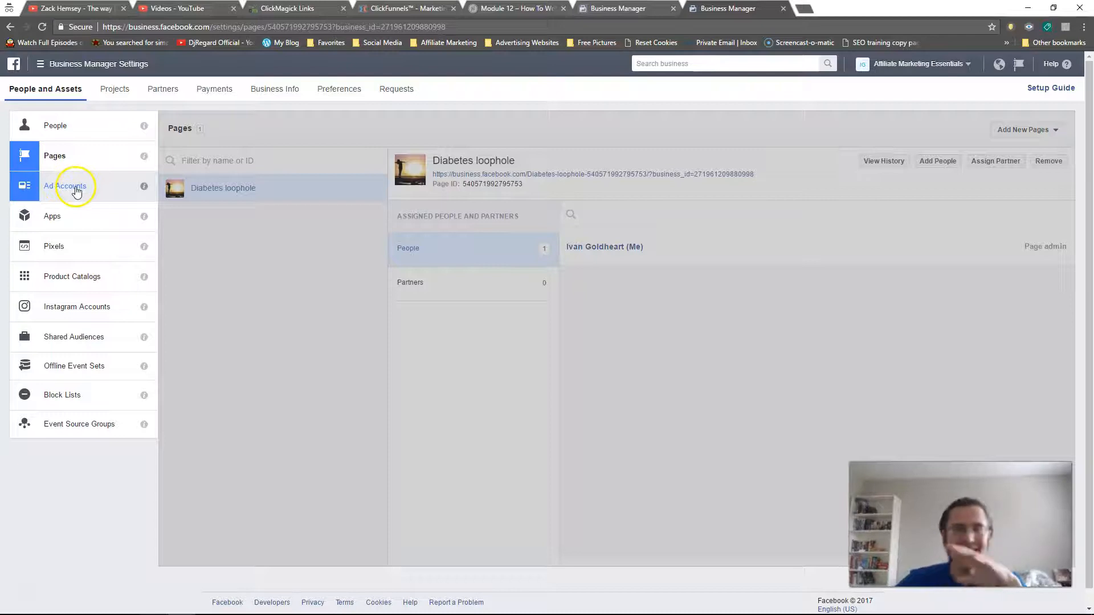
Start claiming an existing ad account from the Ad Accounts section, ready to enter its ID
left_click(67, 185)
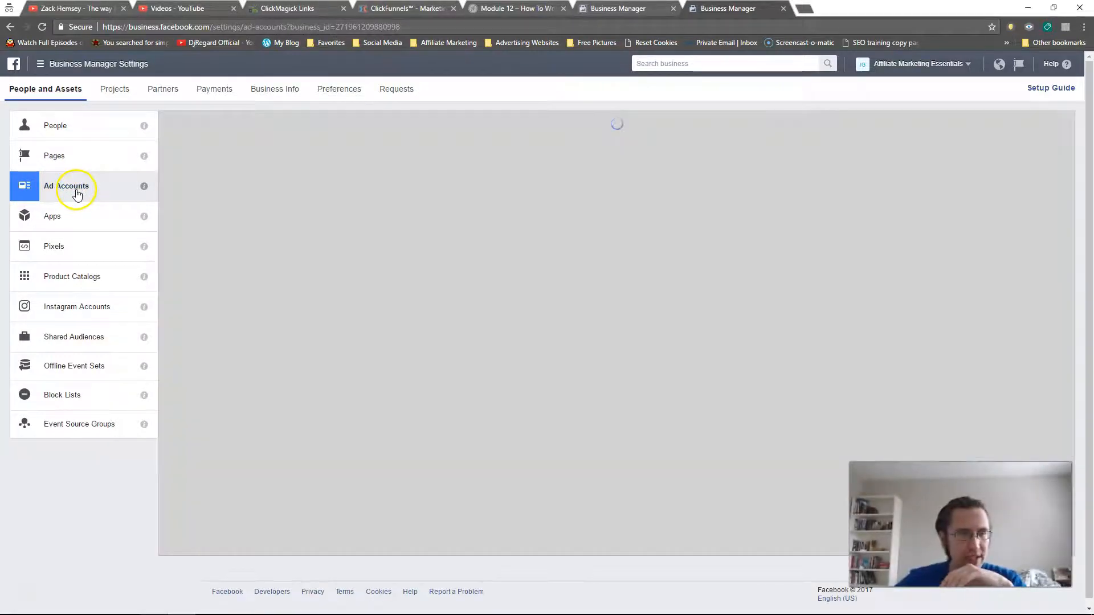
left_click(556, 254)
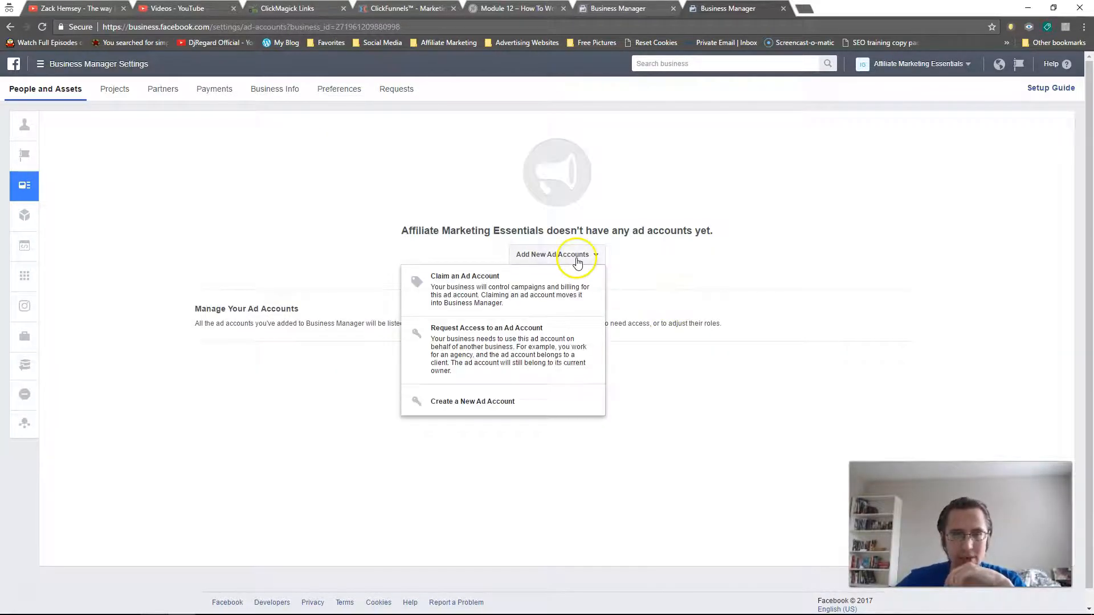
left_click(464, 276)
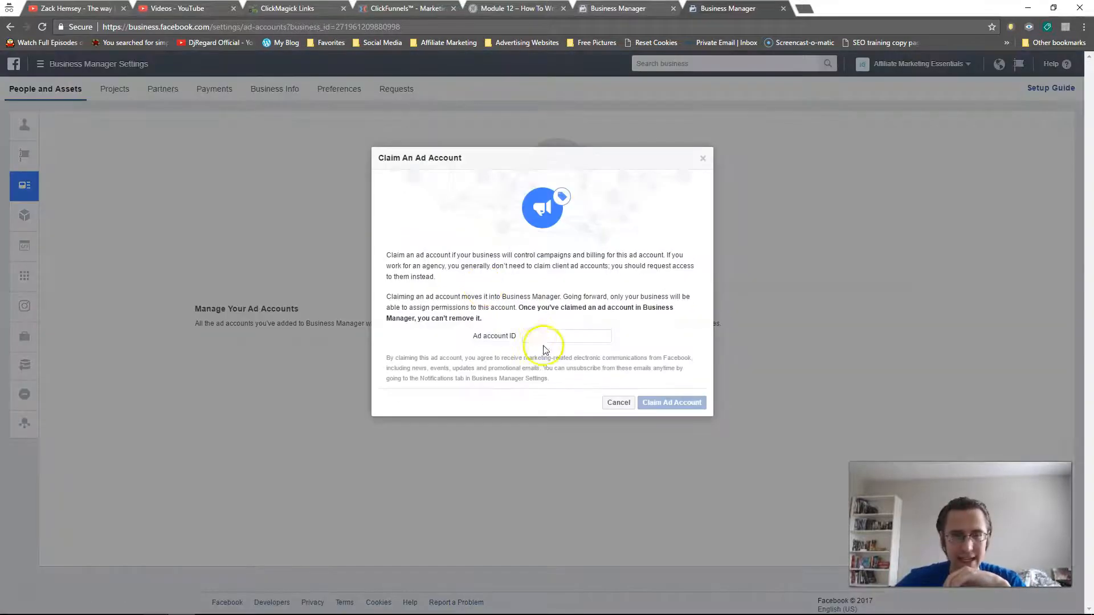
left_click(567, 335)
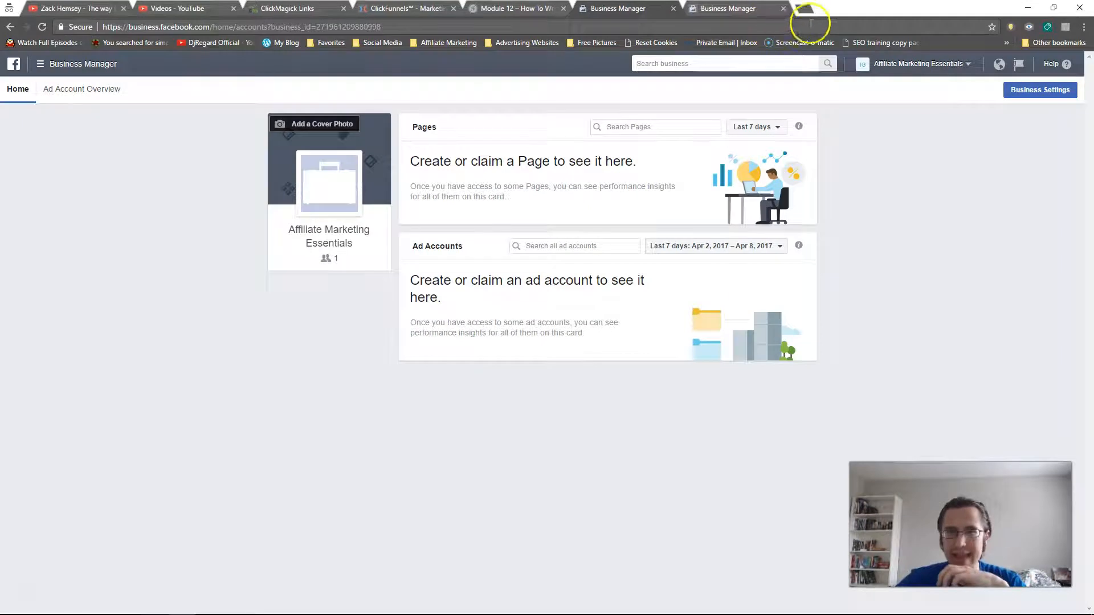
Switch to Your Personal Ad Account and go to the Facebook home feed
left_click(920, 64)
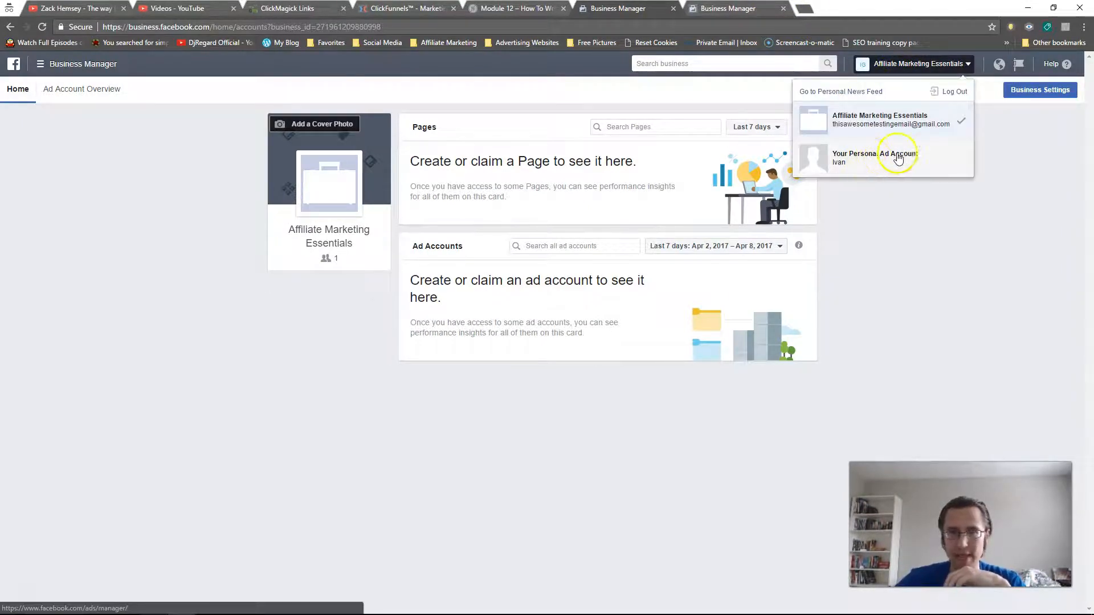
left_click(874, 157)
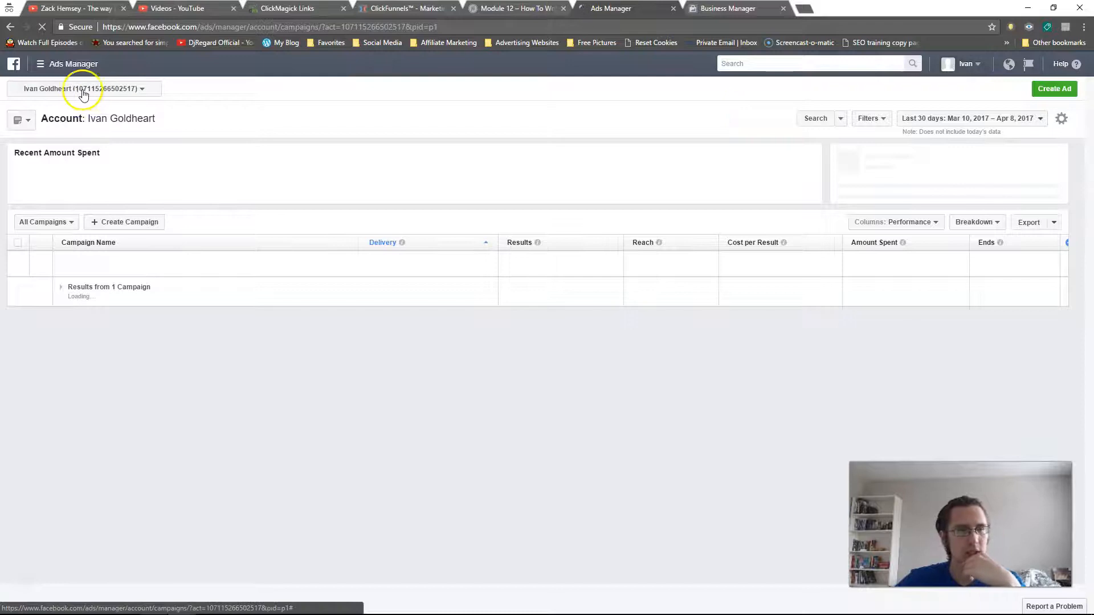
left_click(83, 89)
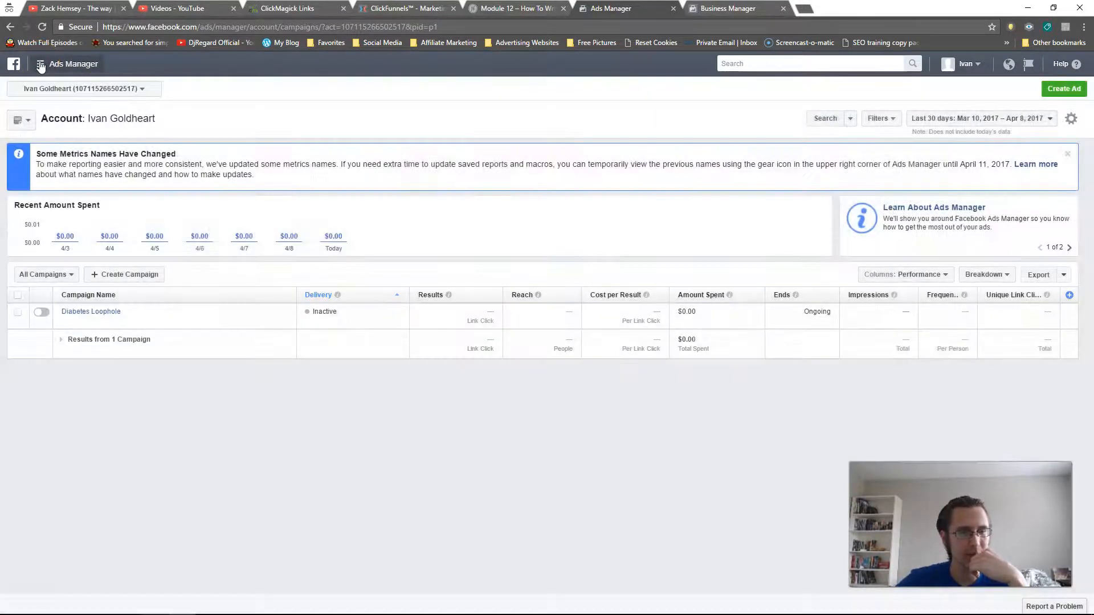
left_click(80, 89)
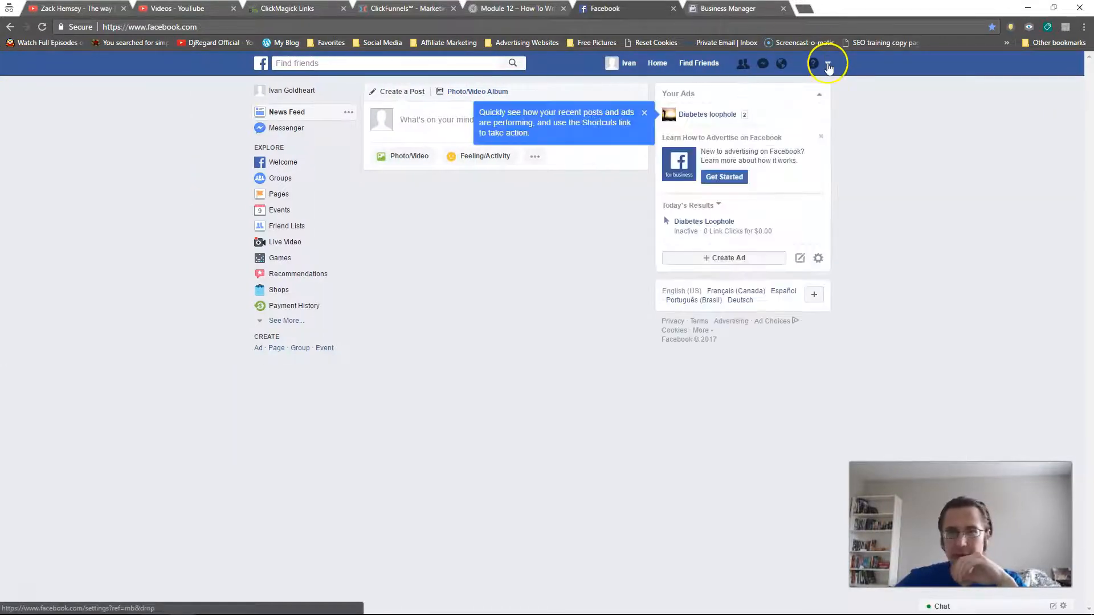
left_click(828, 63)
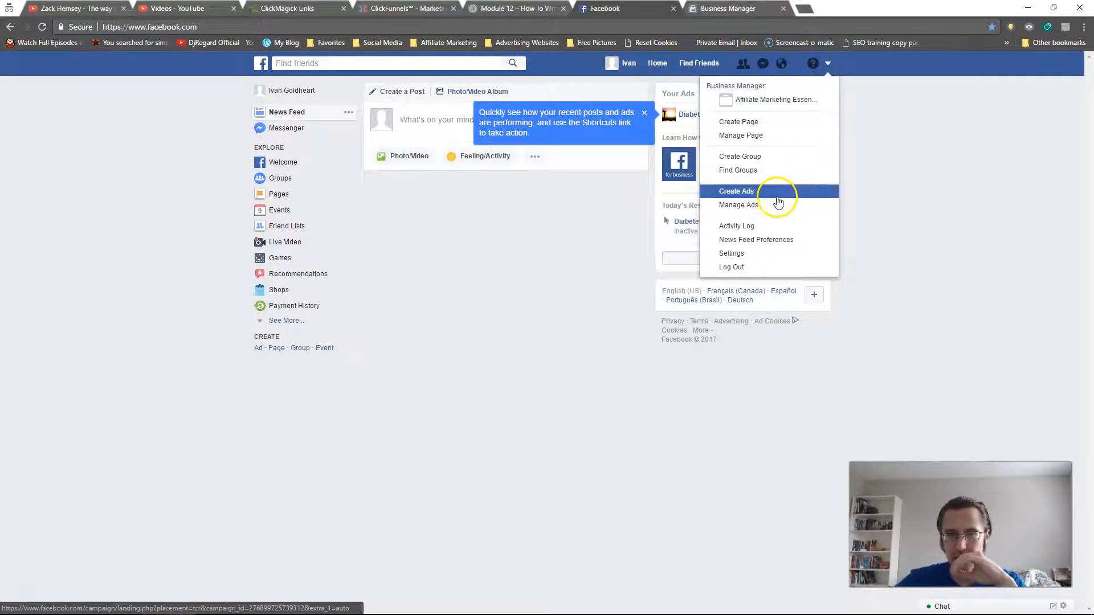
left_click(738, 204)
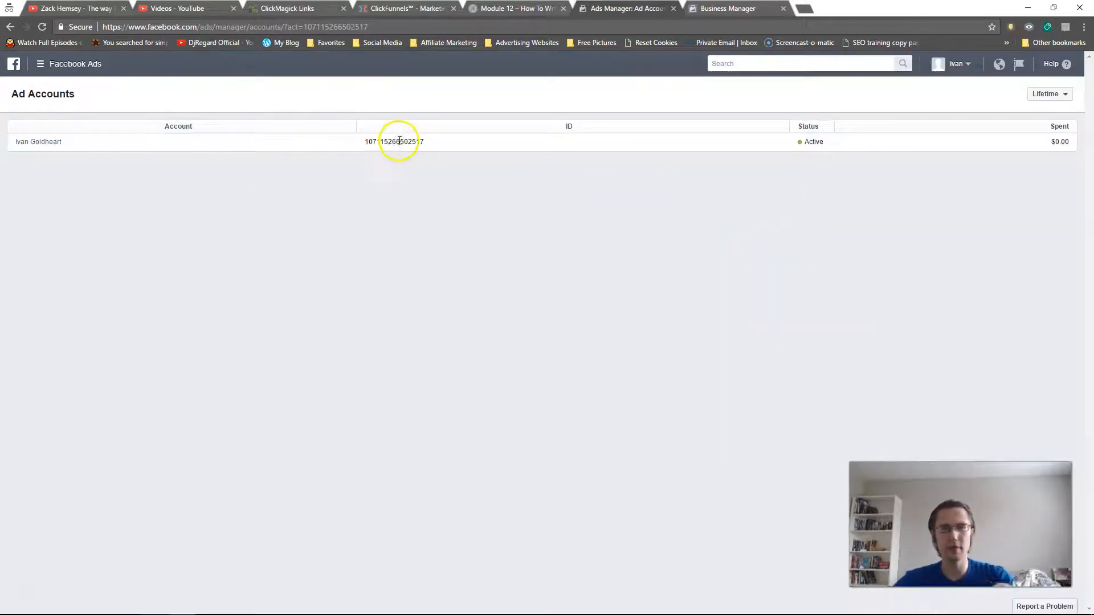
left_click(959, 64)
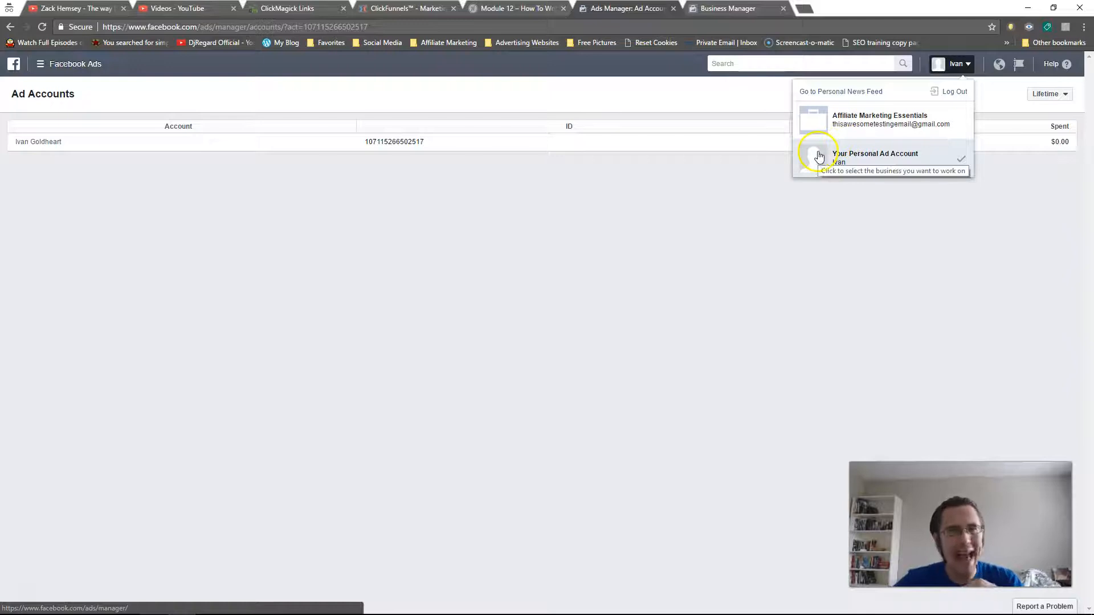
double_click(395, 142)
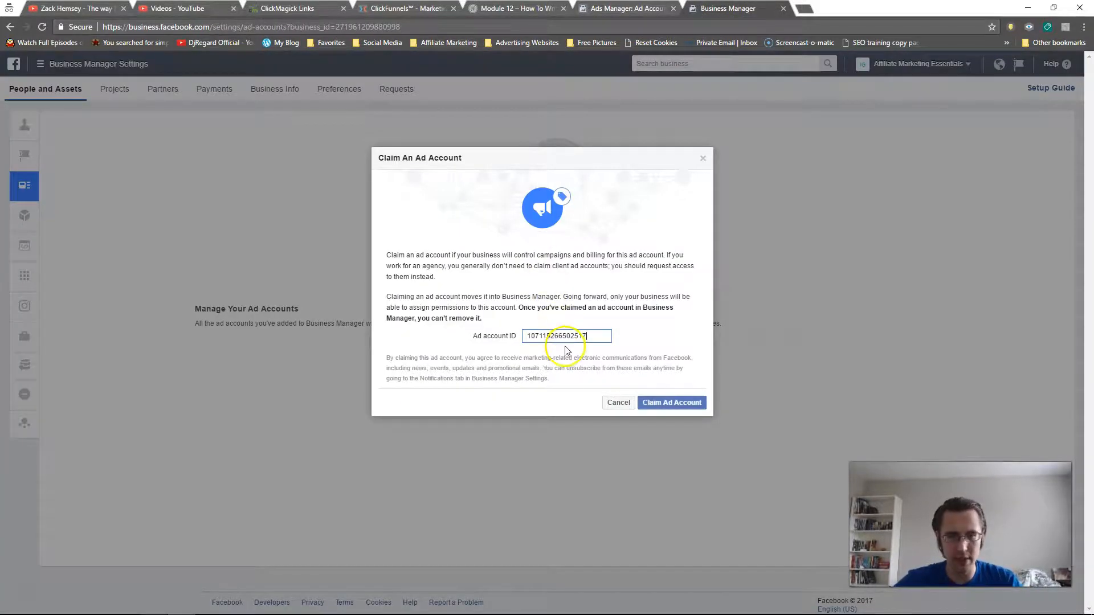
Submit the pasted ad account ID, see the no-activity refusal, and cancel the claim form
left_click(670, 402)
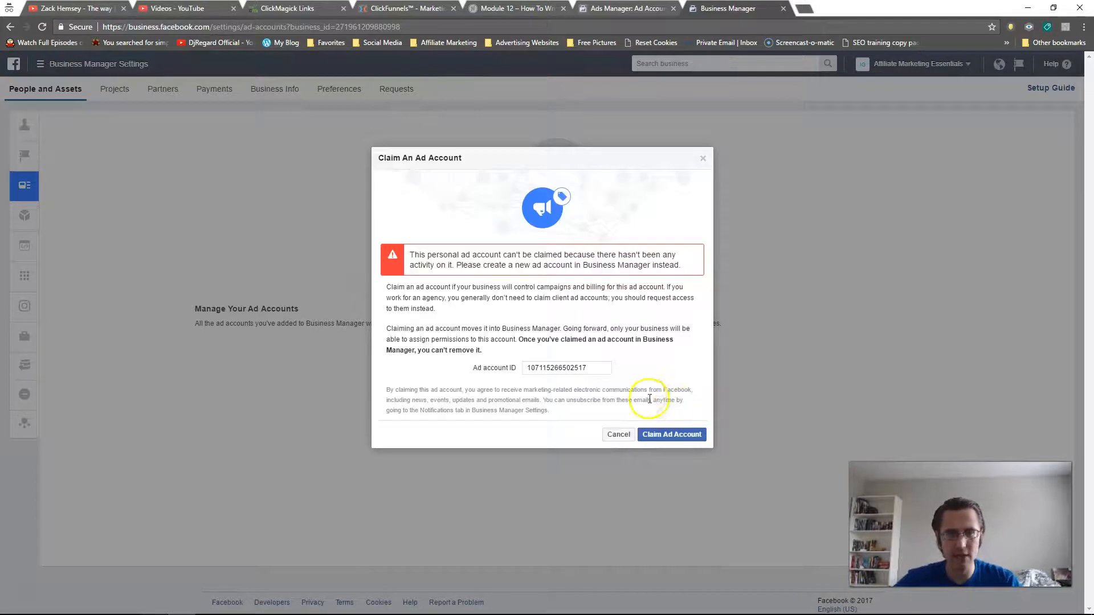
mouse_move(647, 400)
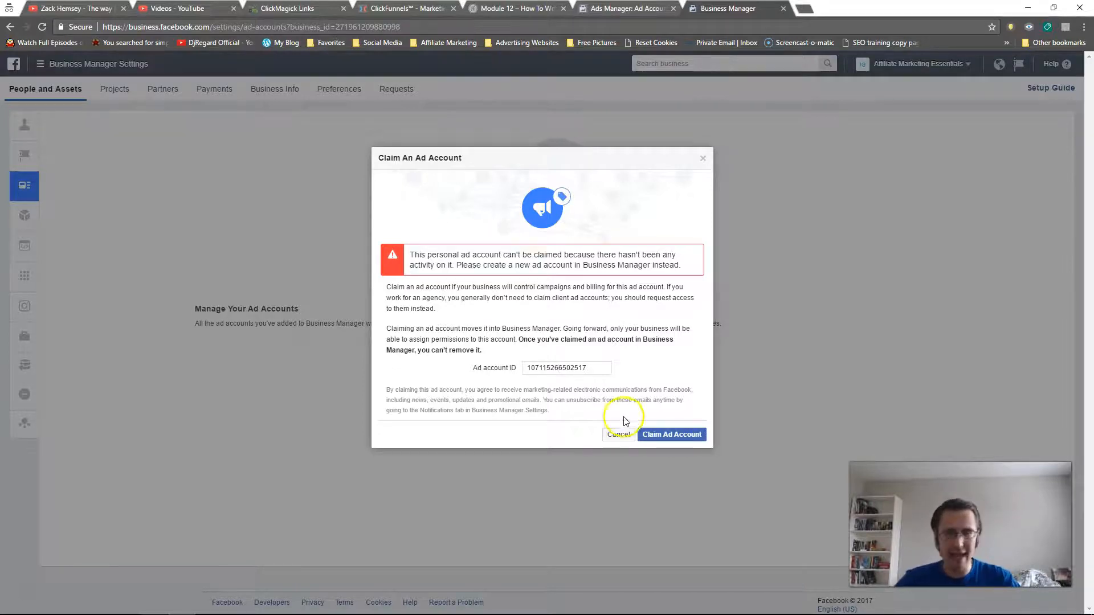
left_click(617, 434)
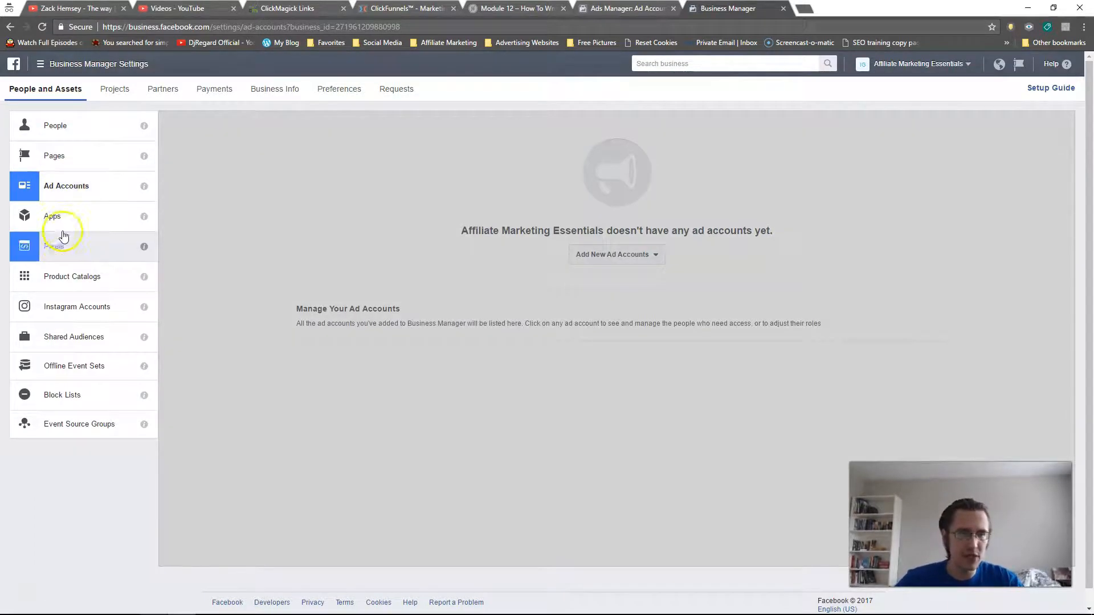
Review the empty Pixels, Apps and Shared Audiences sections, then switch to Power Editor
left_click(55, 246)
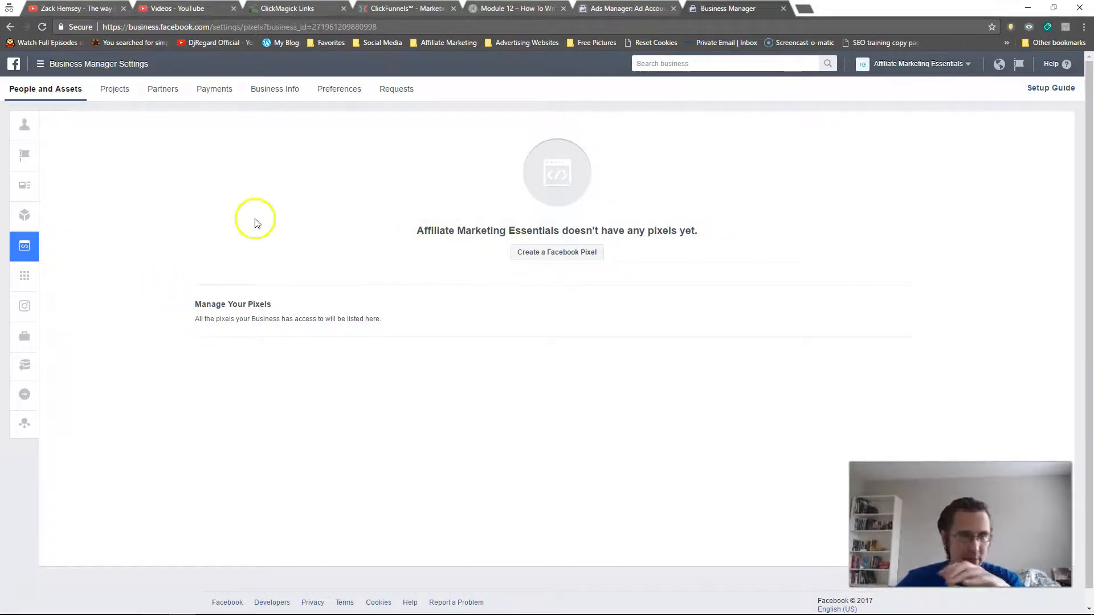
left_click(54, 215)
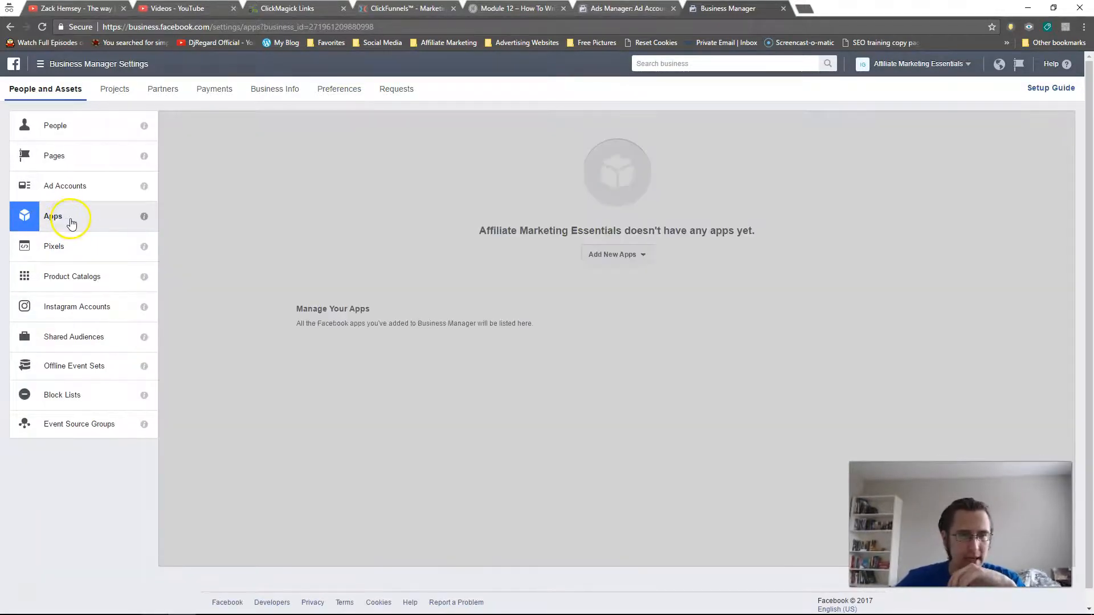
mouse_move(54, 250)
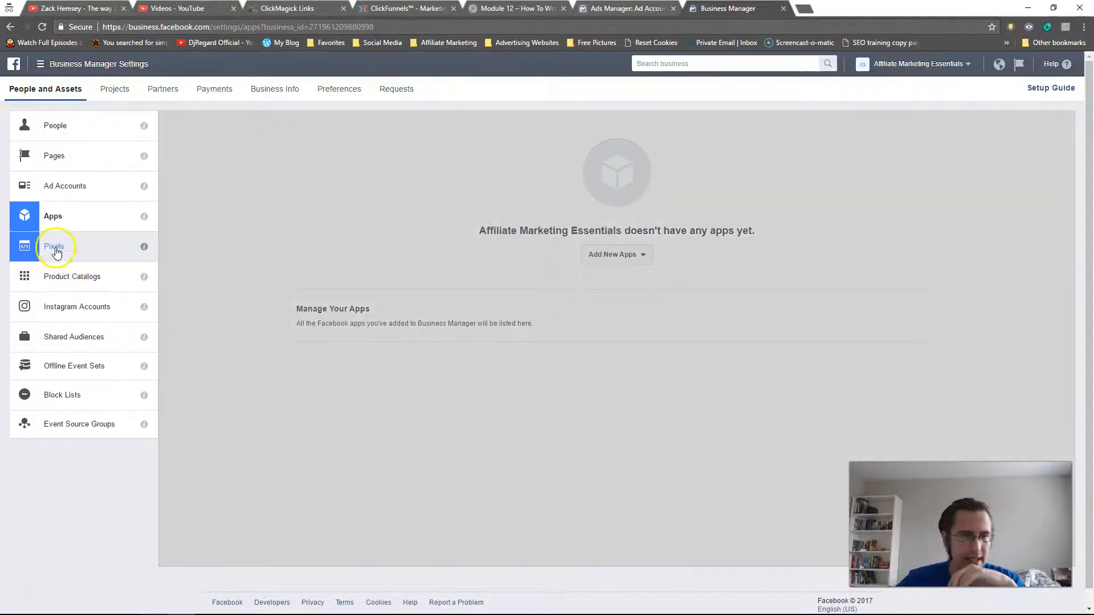
mouse_move(73, 338)
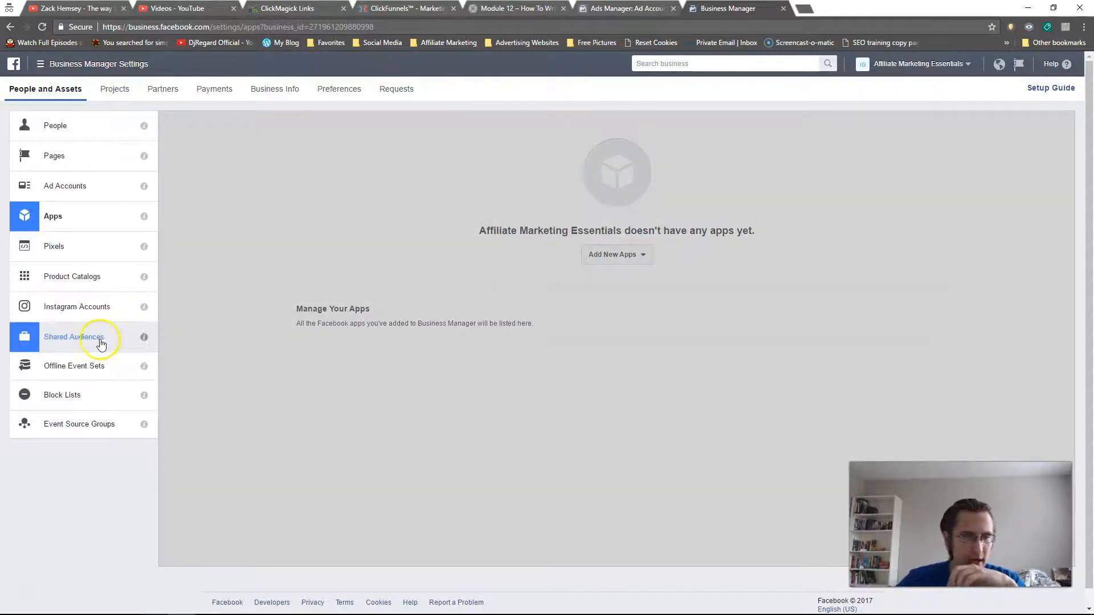
left_click(75, 337)
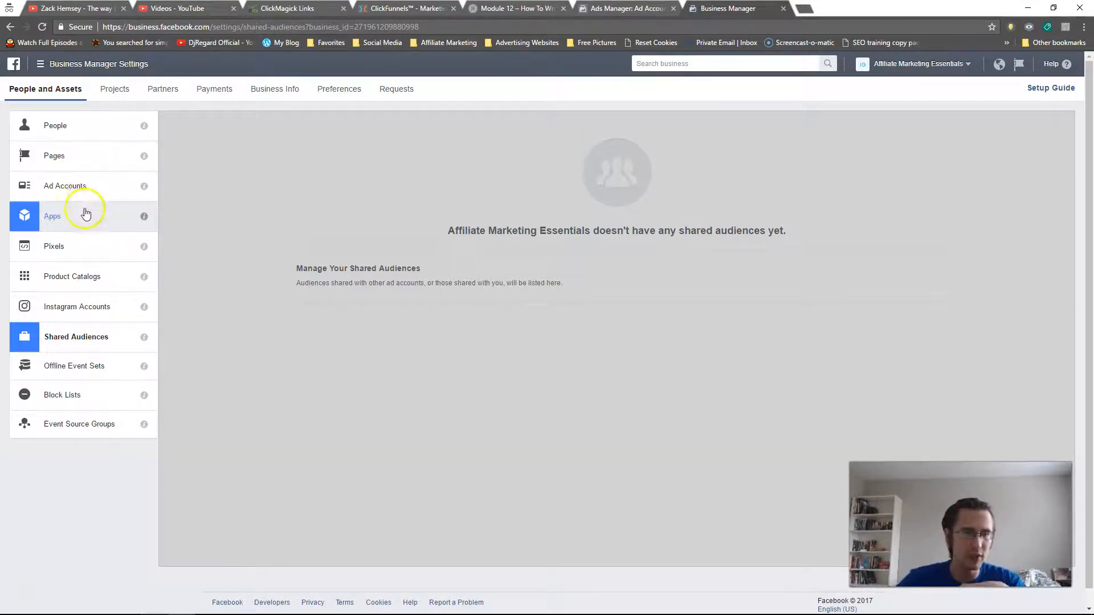
mouse_move(115, 331)
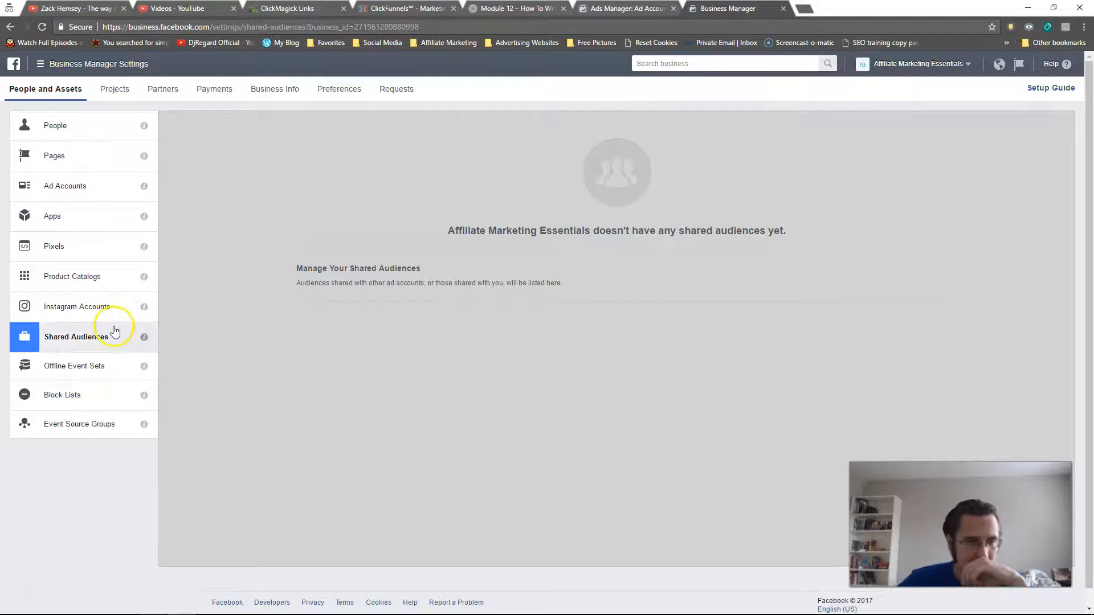
left_click(40, 64)
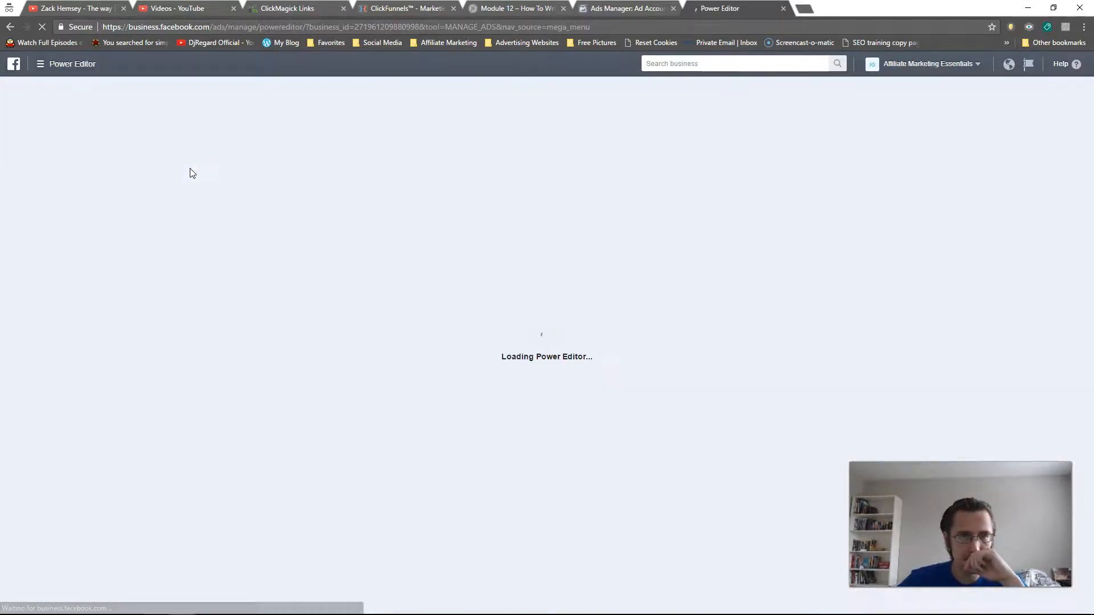
From the menu reach Business Settings, peek at your profile edit form without changes, and go to Business Manager Home
left_click(931, 64)
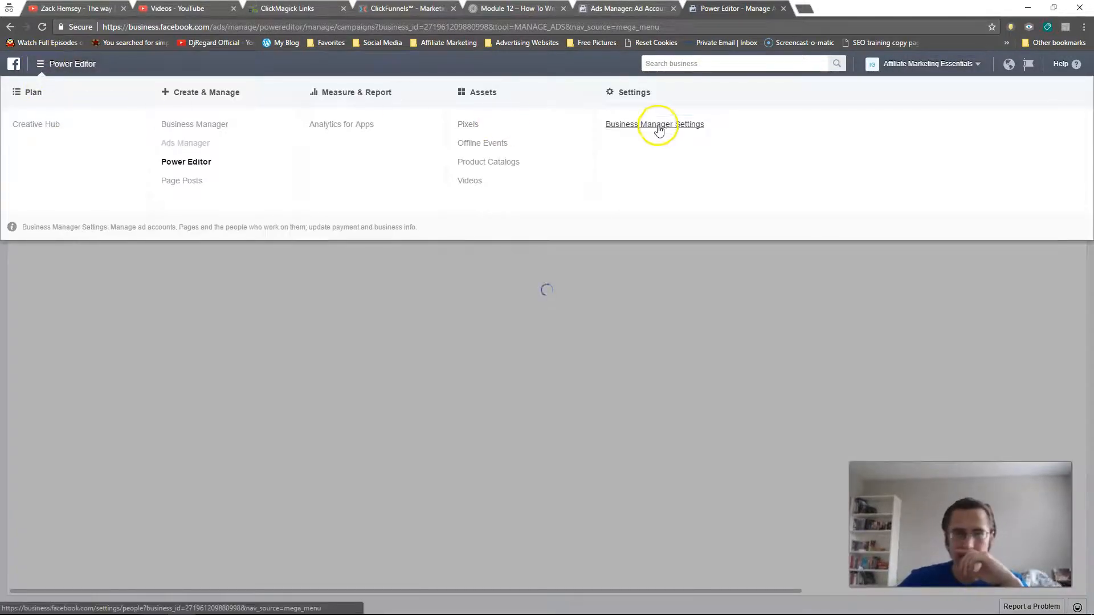
left_click(654, 124)
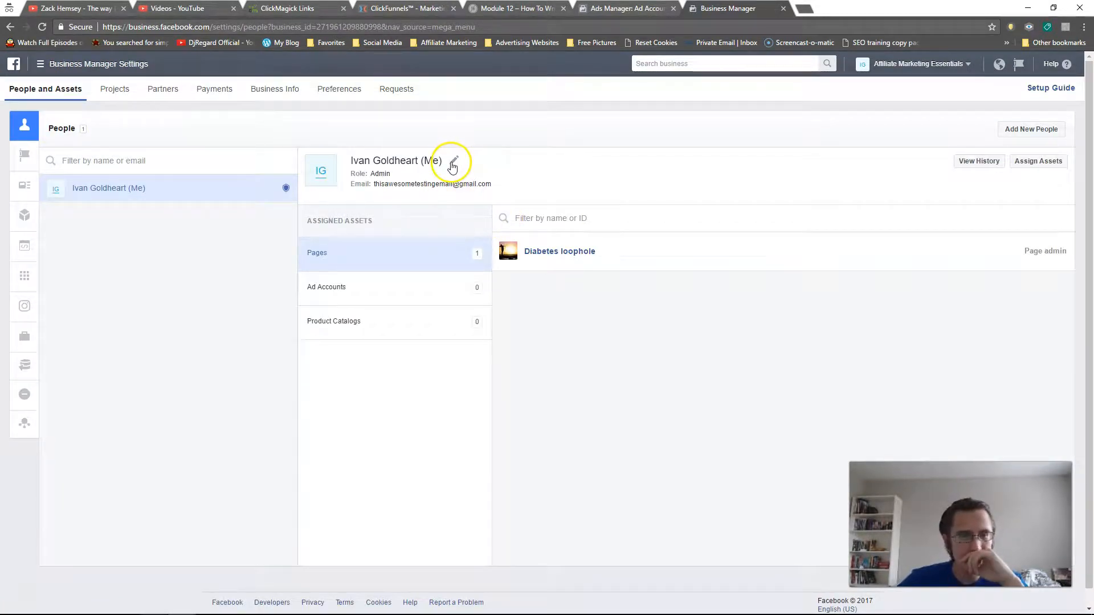
left_click(454, 160)
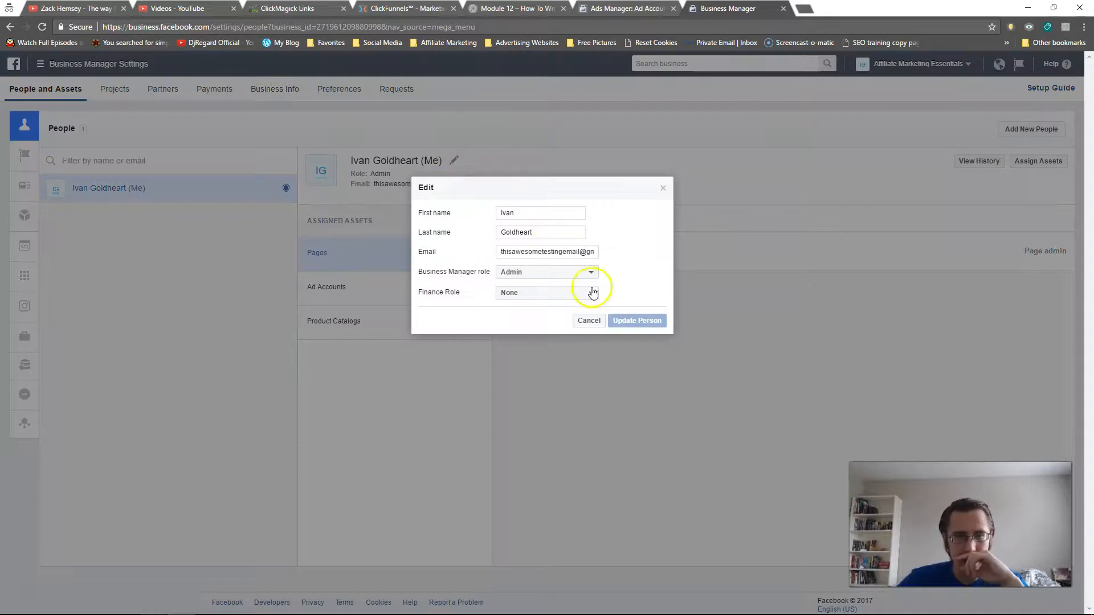
left_click(588, 320)
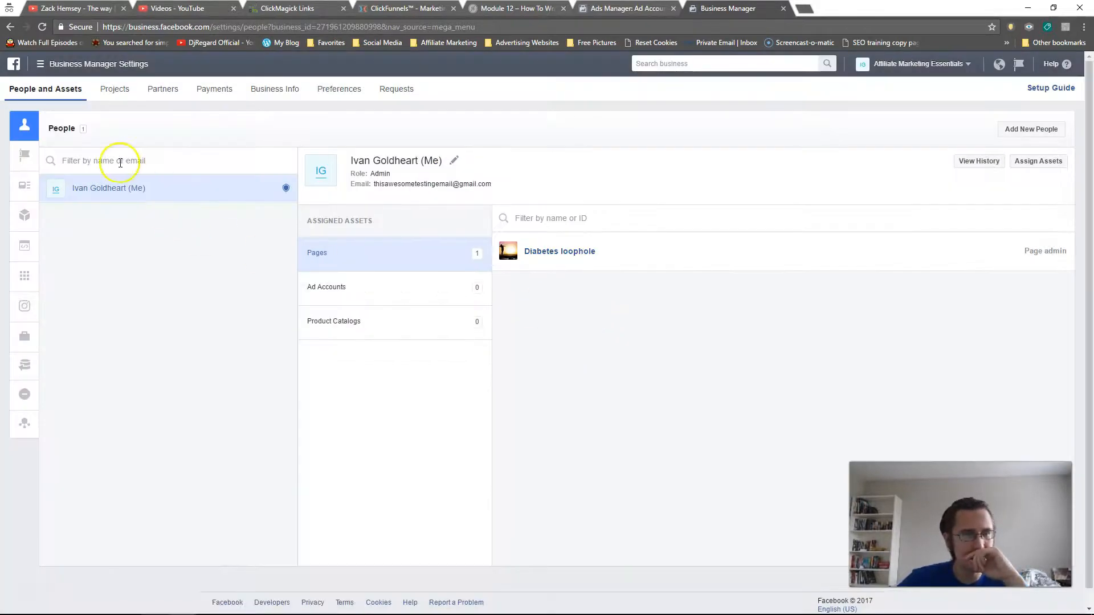
mouse_move(1032, 129)
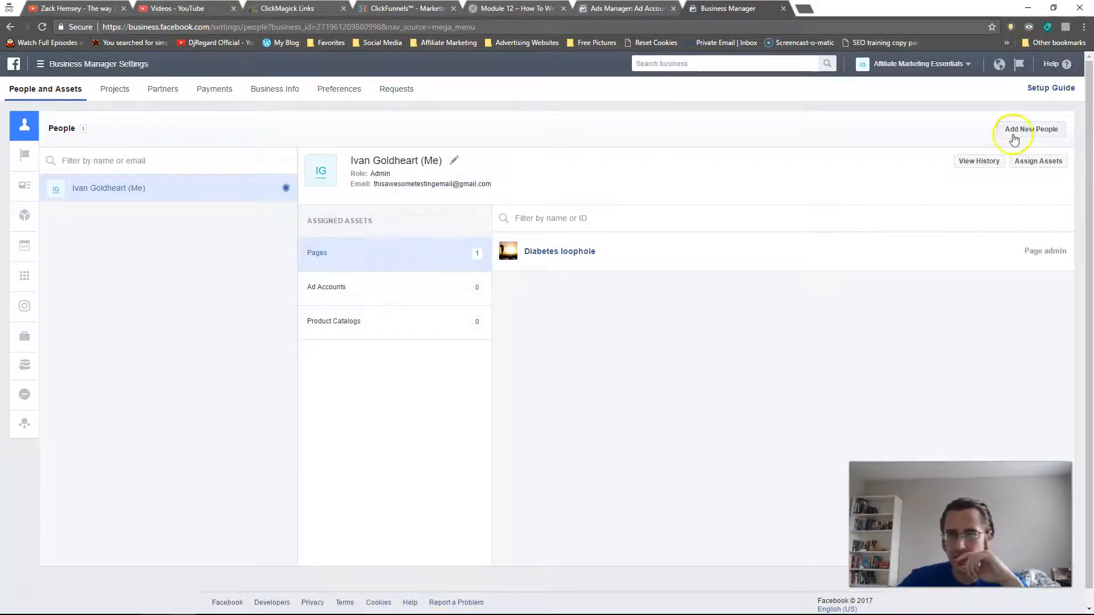
left_click(13, 64)
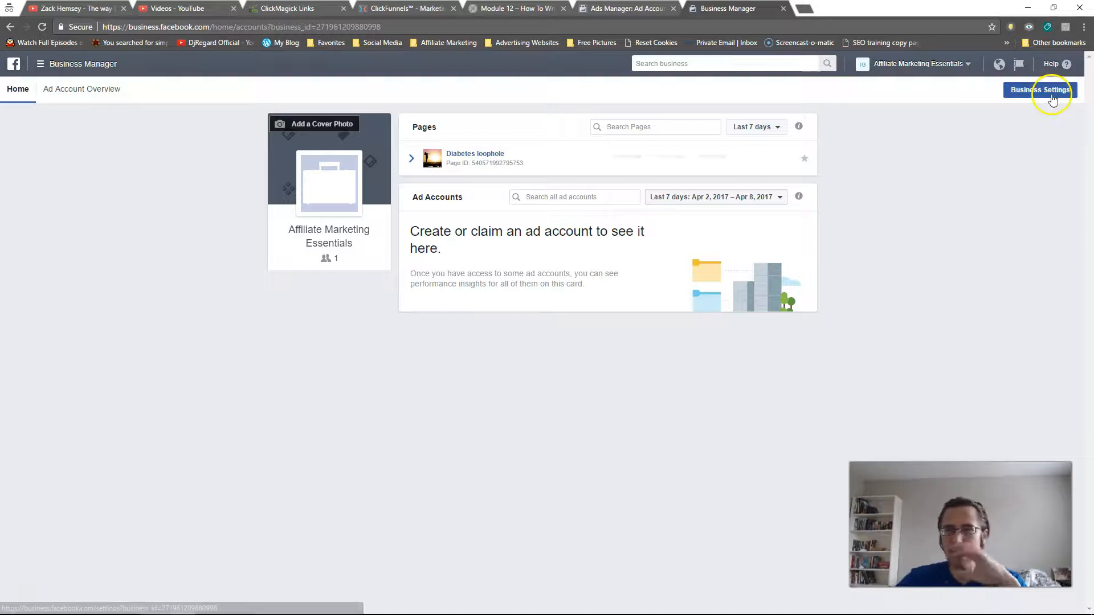
Show Business Settings on the Ad Accounts section, which lists none yet
left_click(1040, 89)
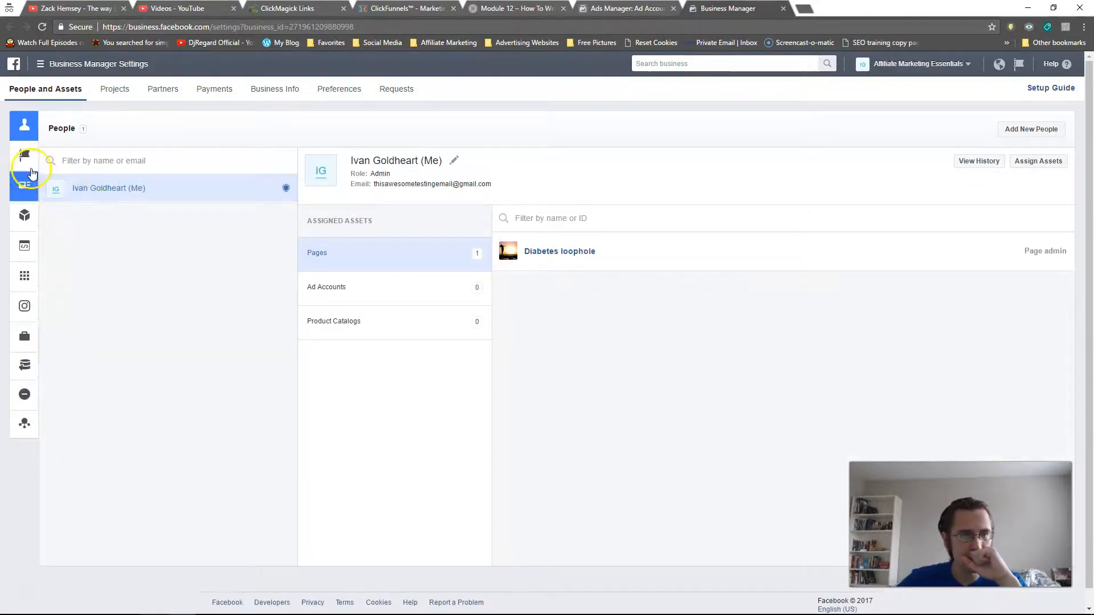
left_click(24, 163)
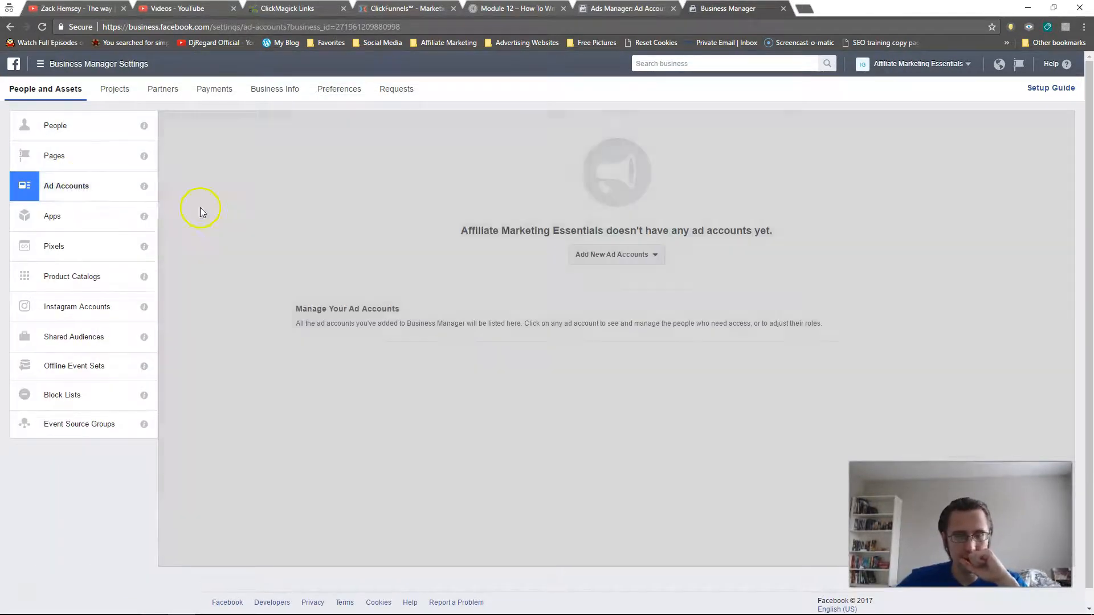
Create a new ad account named 'Diabetes Loophole' via Add New Ad Accounts > Create a New Ad Account
left_click(612, 254)
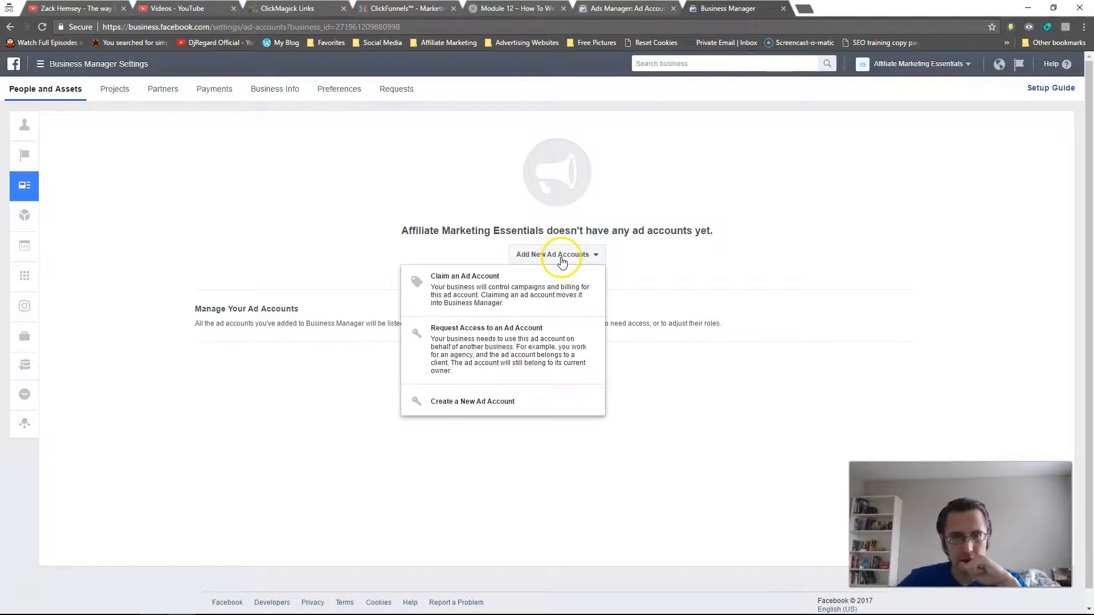
left_click(472, 402)
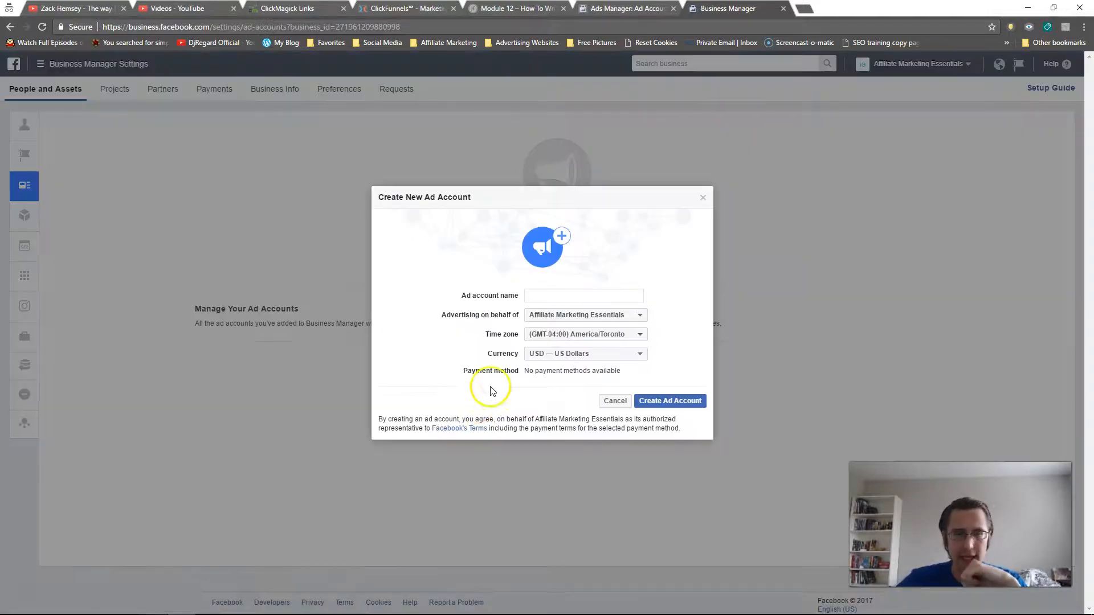
left_click(584, 295)
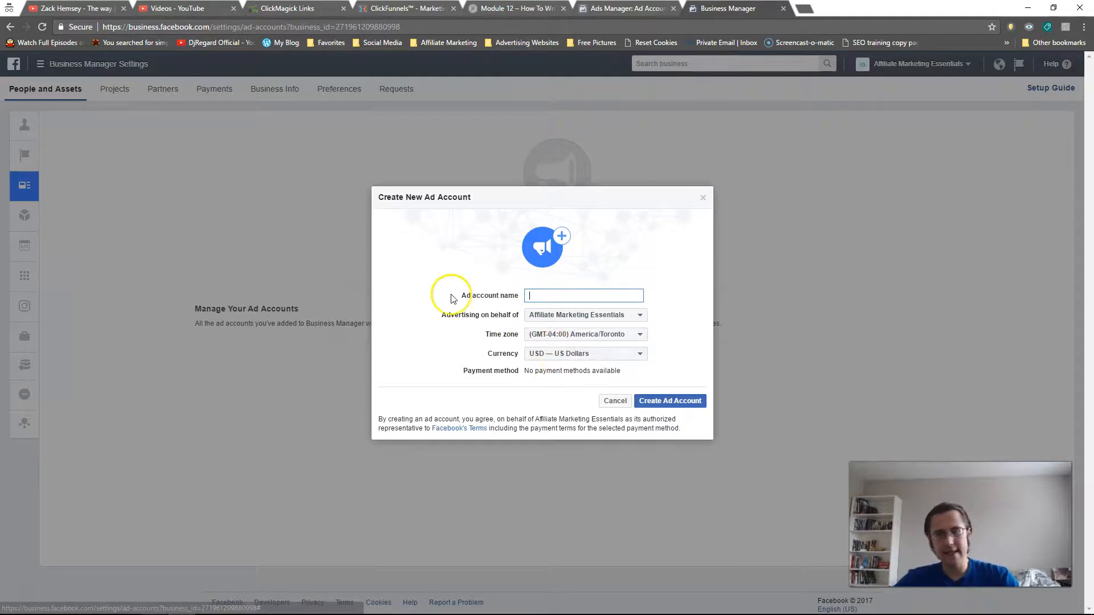
type("Diabetes Loophole")
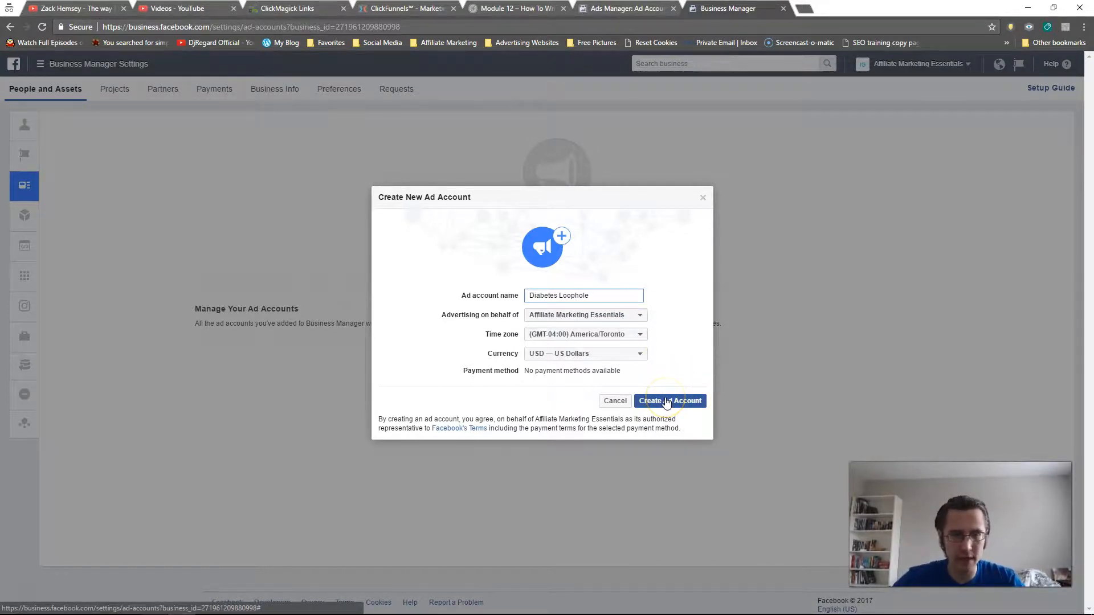
left_click(669, 400)
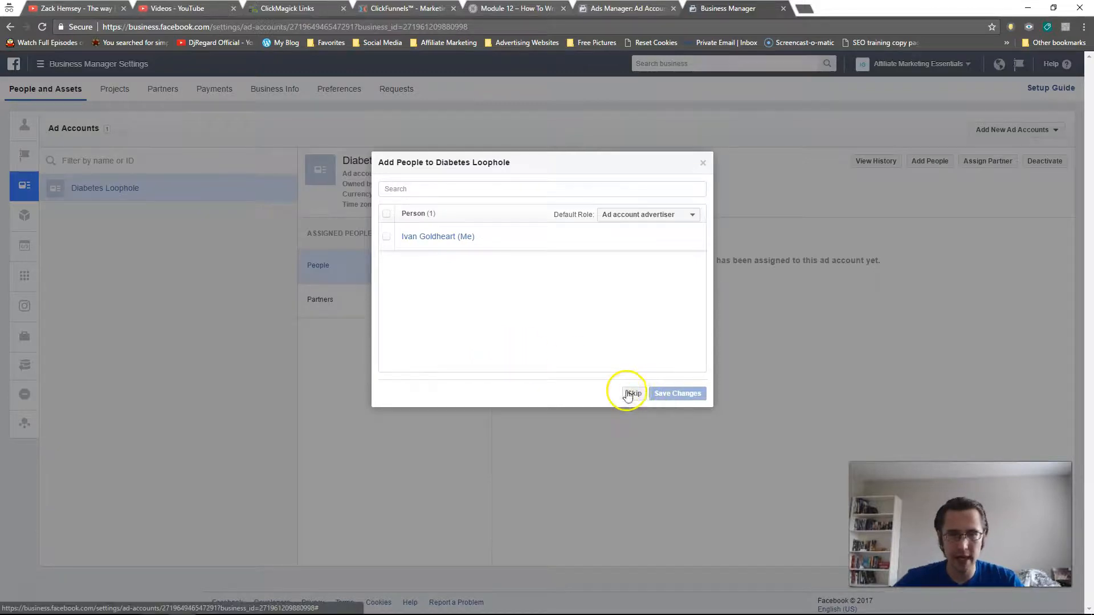
Assign yourself (Ivan Goldheart) as Ad account admin on Diabetes Loophole and reach the 'Ad Account Created' confirmation
left_click(386, 236)
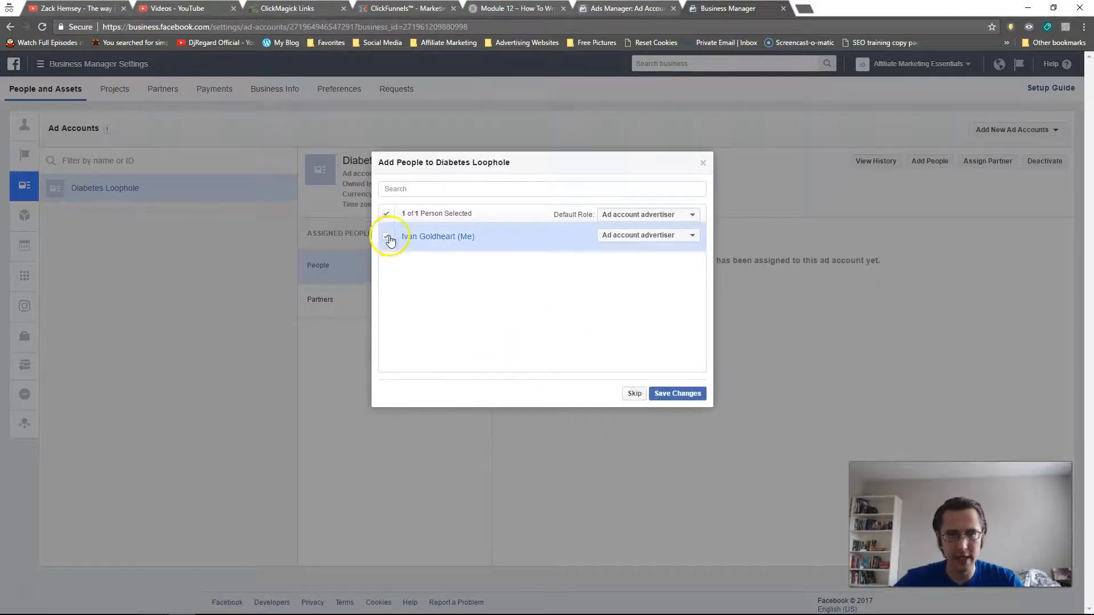
left_click(647, 234)
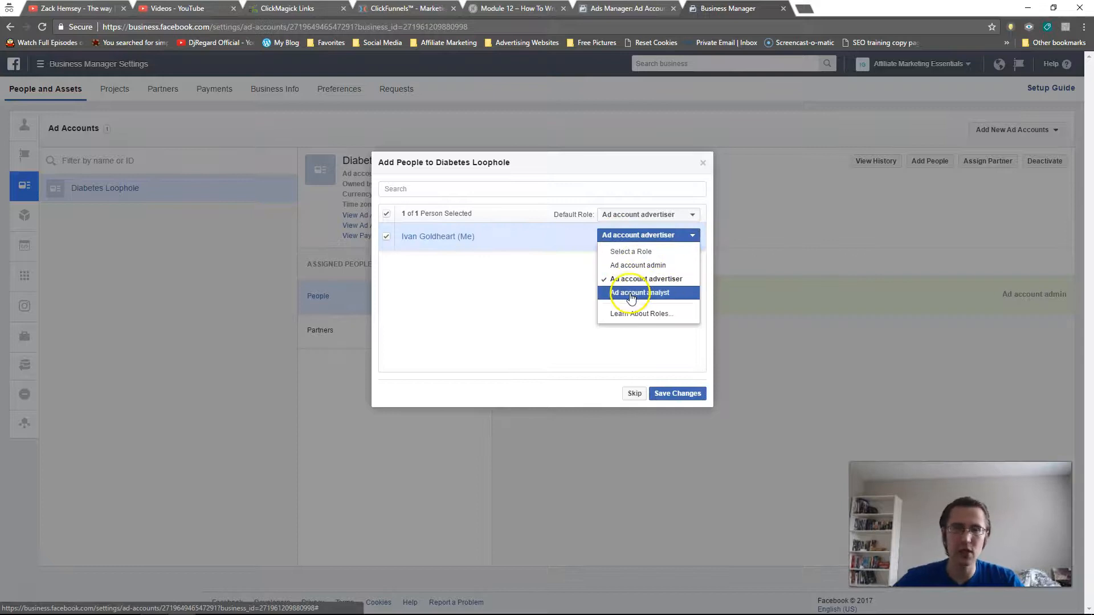
mouse_move(638, 266)
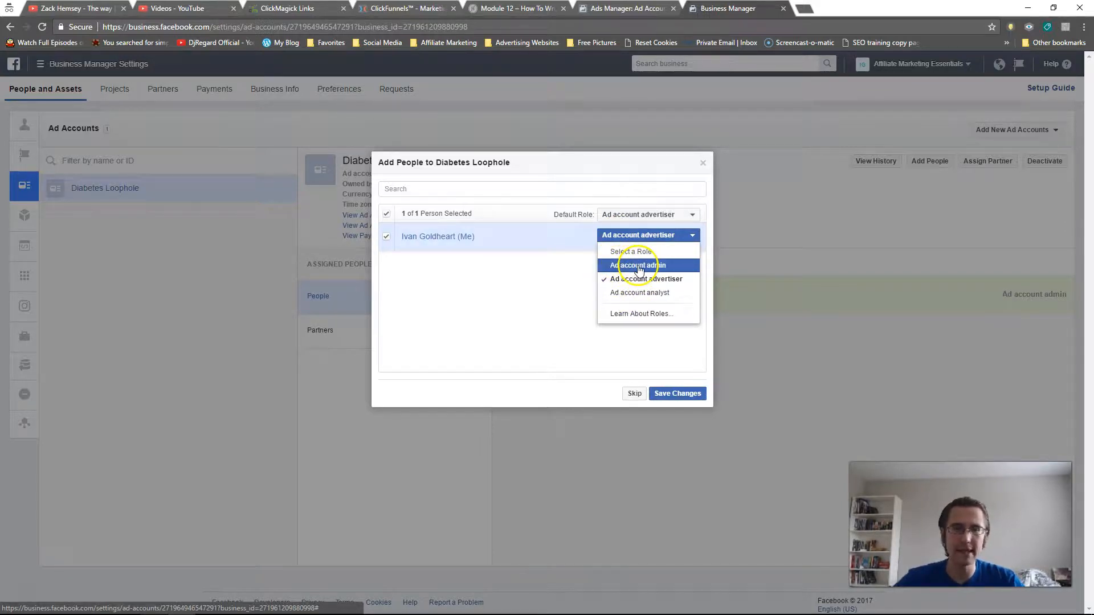
mouse_move(622, 296)
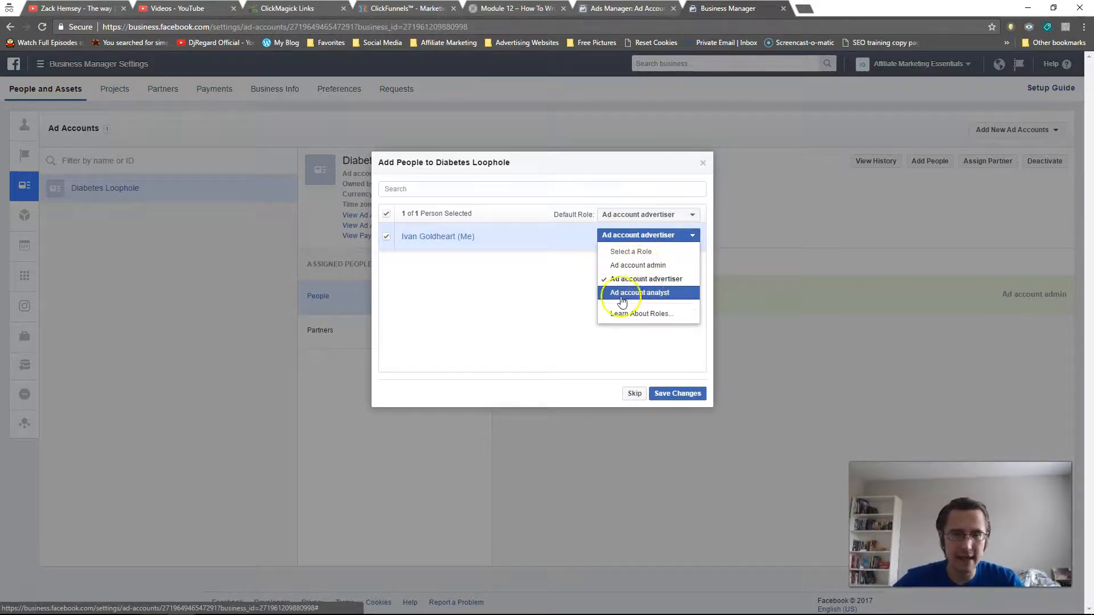
mouse_move(638, 266)
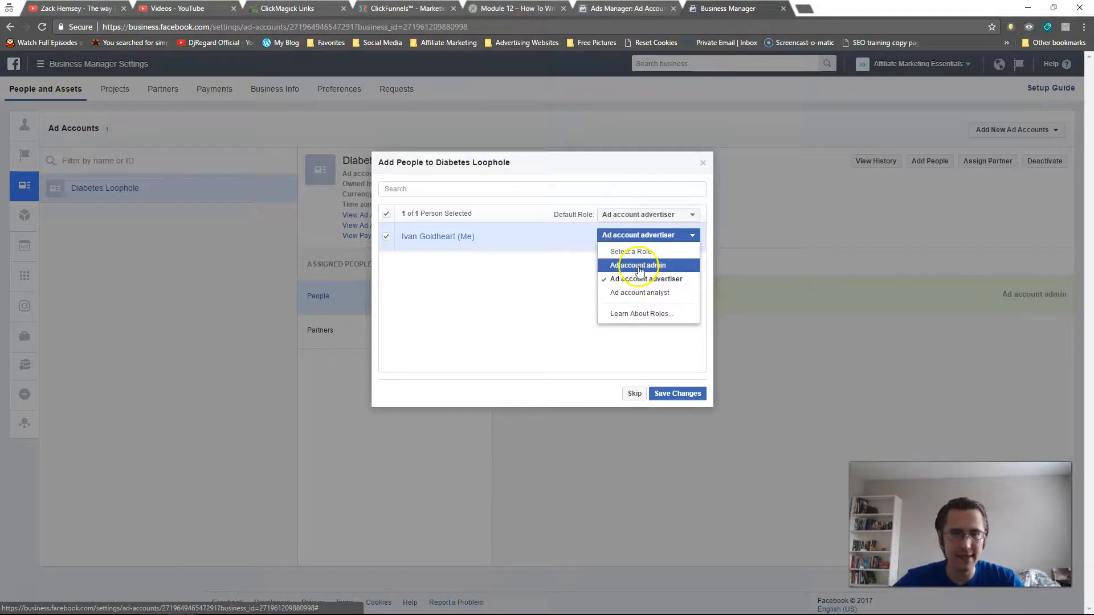
left_click(638, 266)
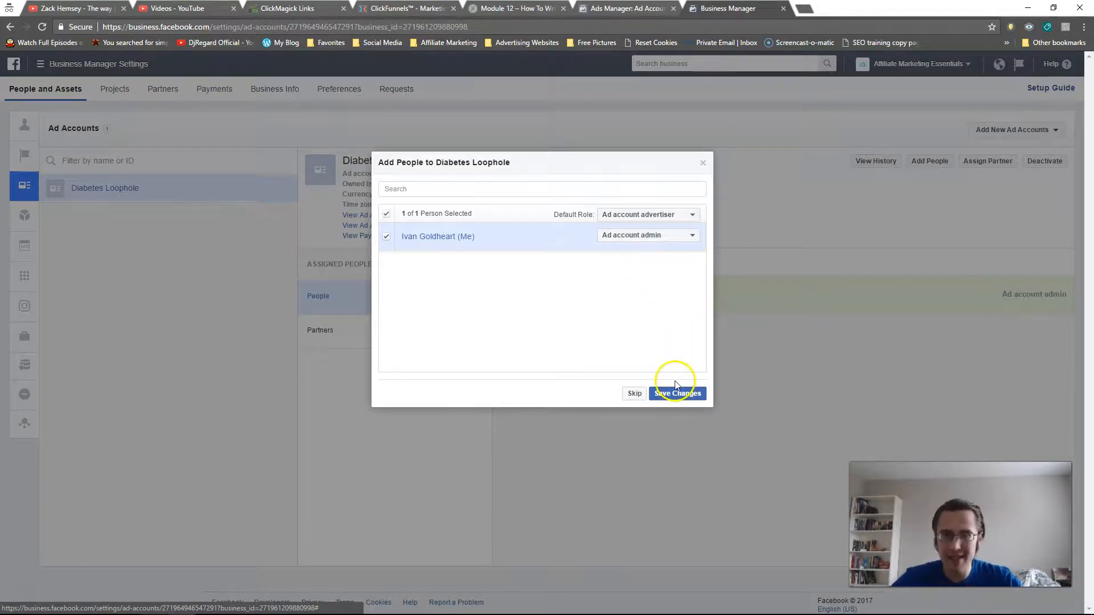
left_click(676, 393)
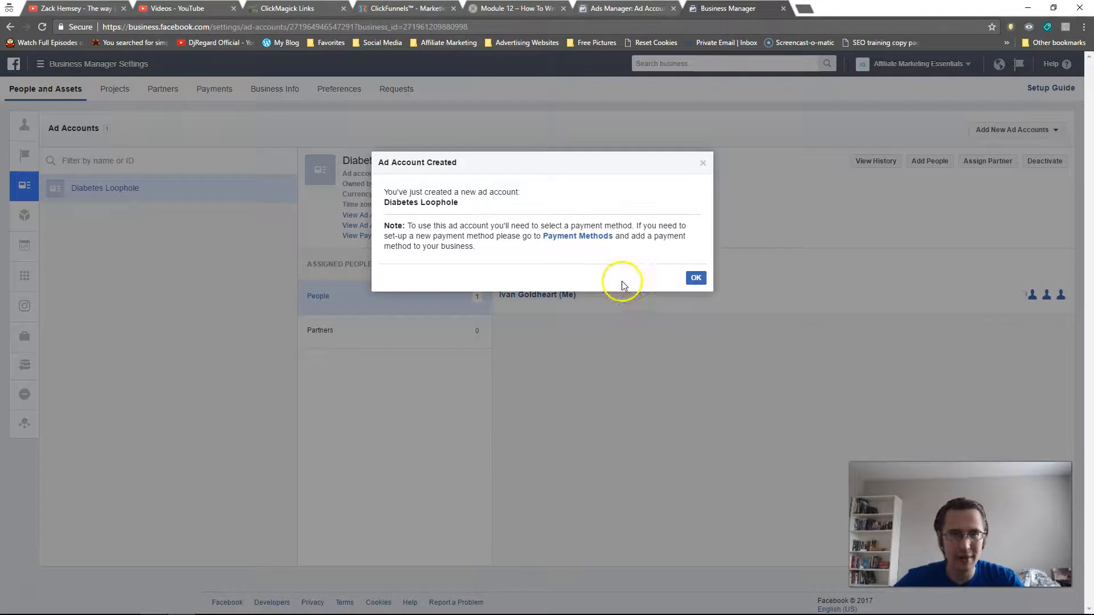
left_click_drag(434, 226, 473, 246)
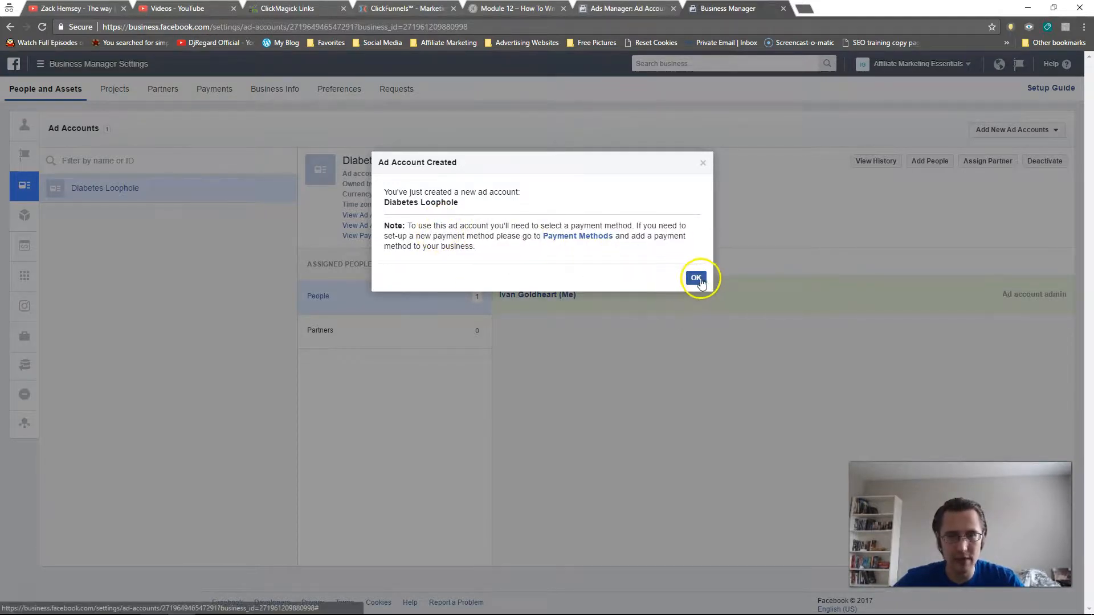
Dismiss the creation notice and reach the Diabetes Loophole billing page via View Payment Methods and the Ads Manager link
left_click(695, 278)
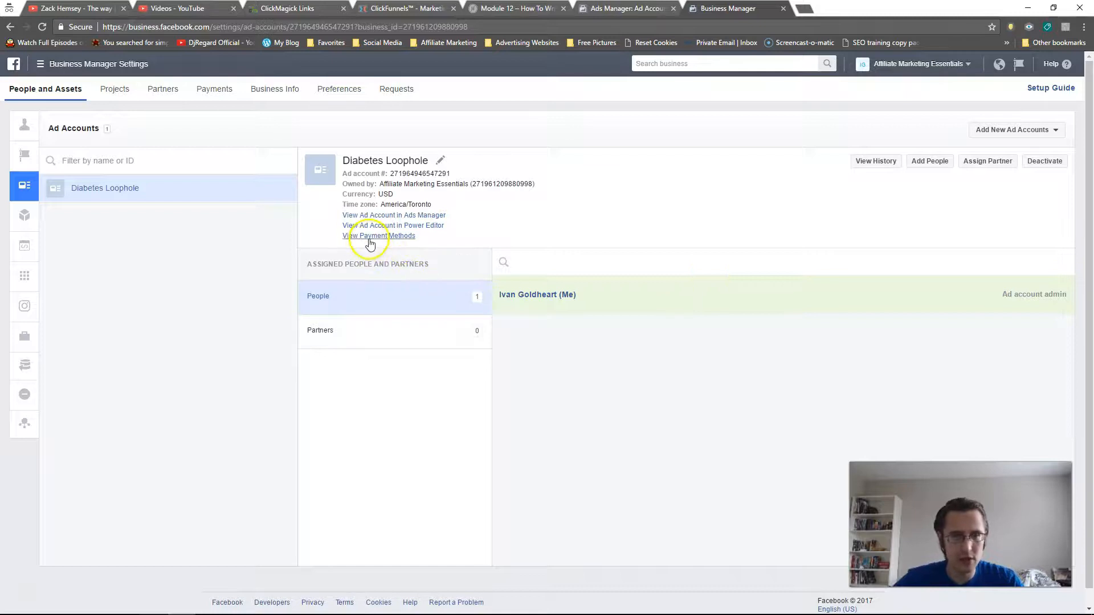
left_click(40, 64)
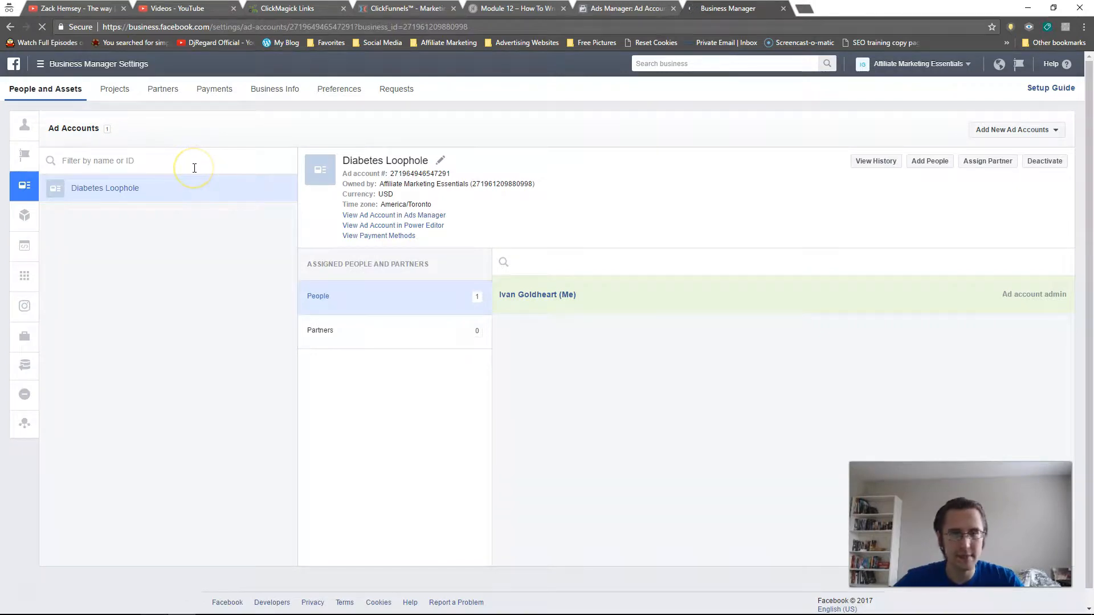
left_click(393, 226)
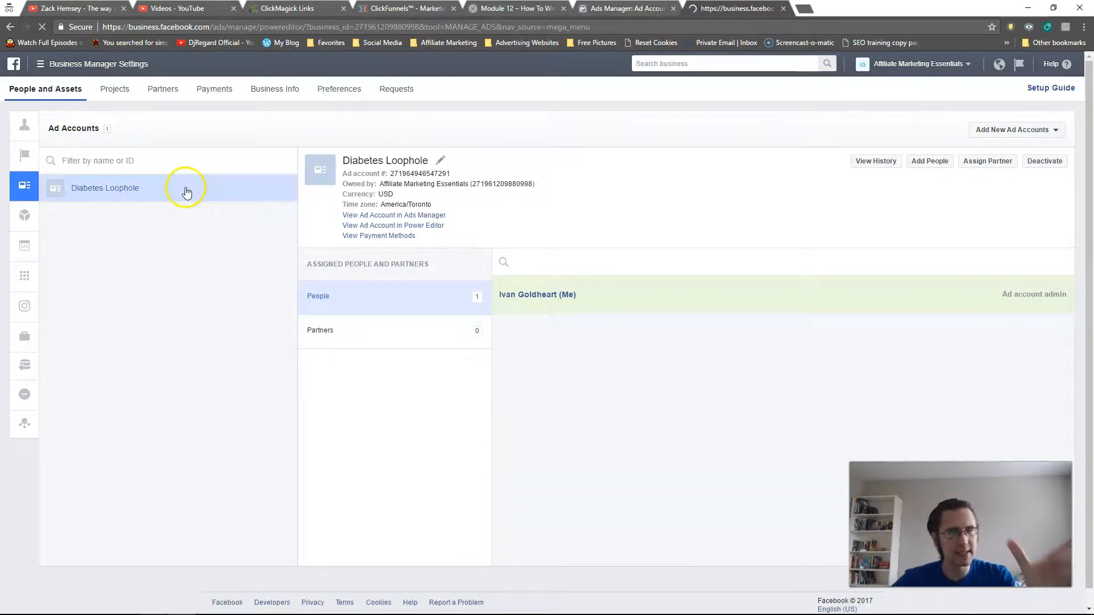
left_click(393, 225)
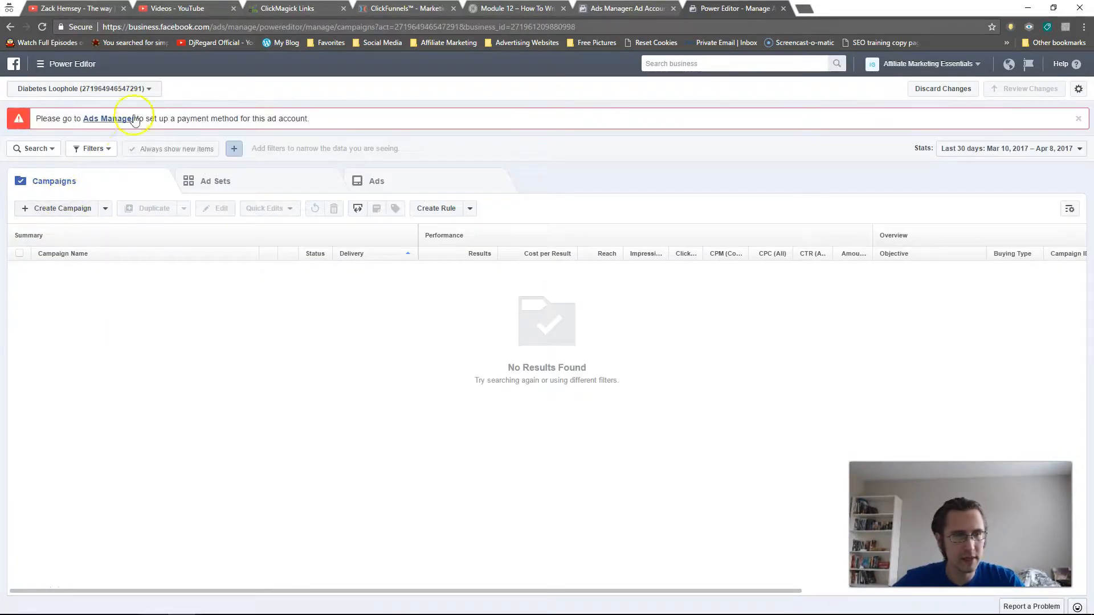
left_click(108, 117)
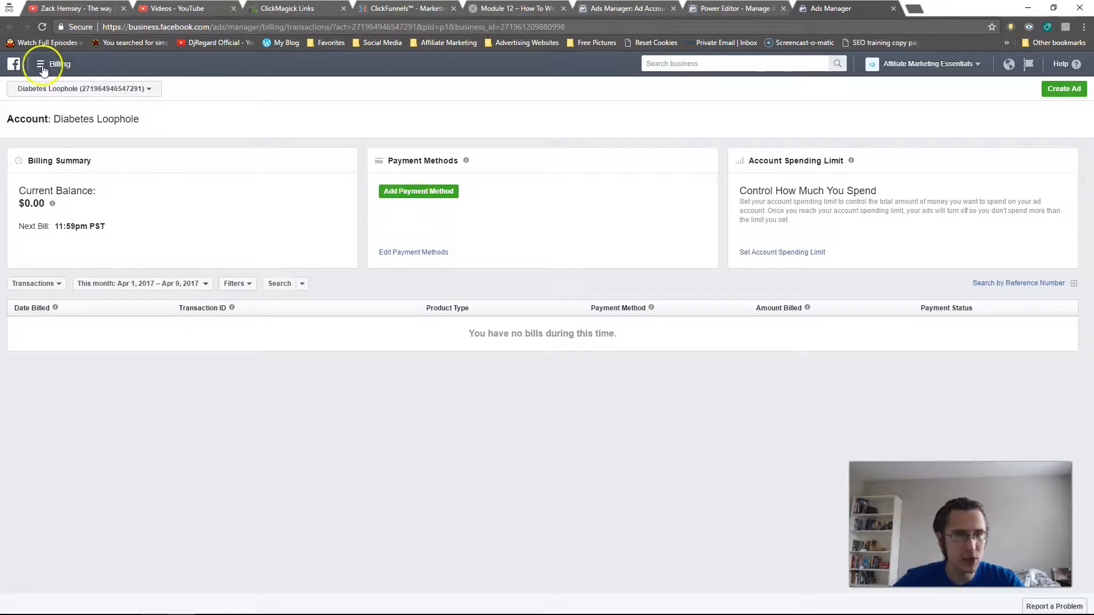
left_click(40, 64)
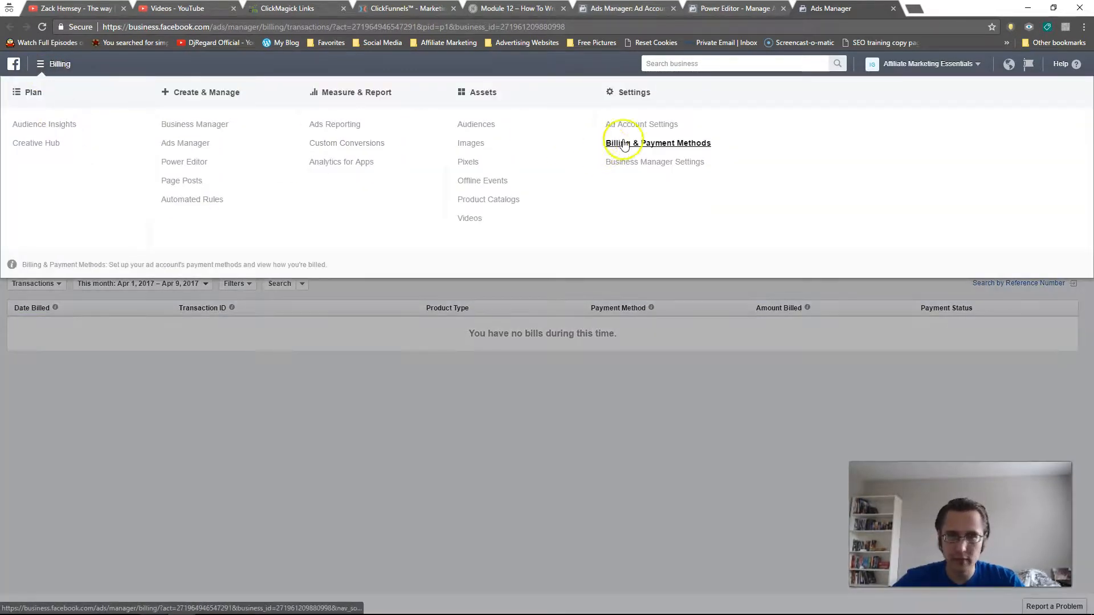
left_click(654, 160)
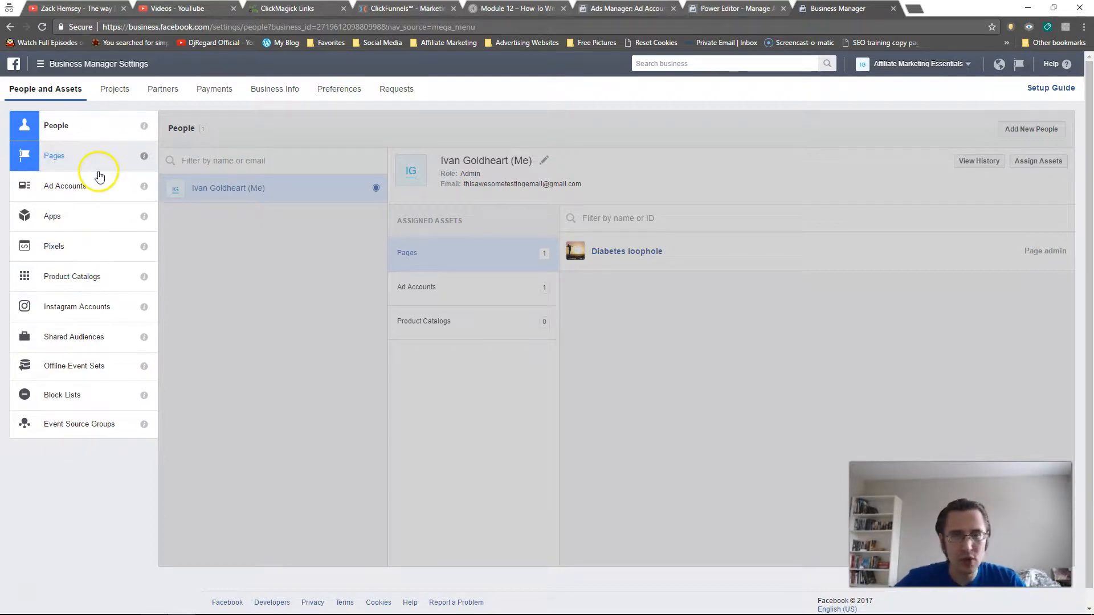
left_click(65, 184)
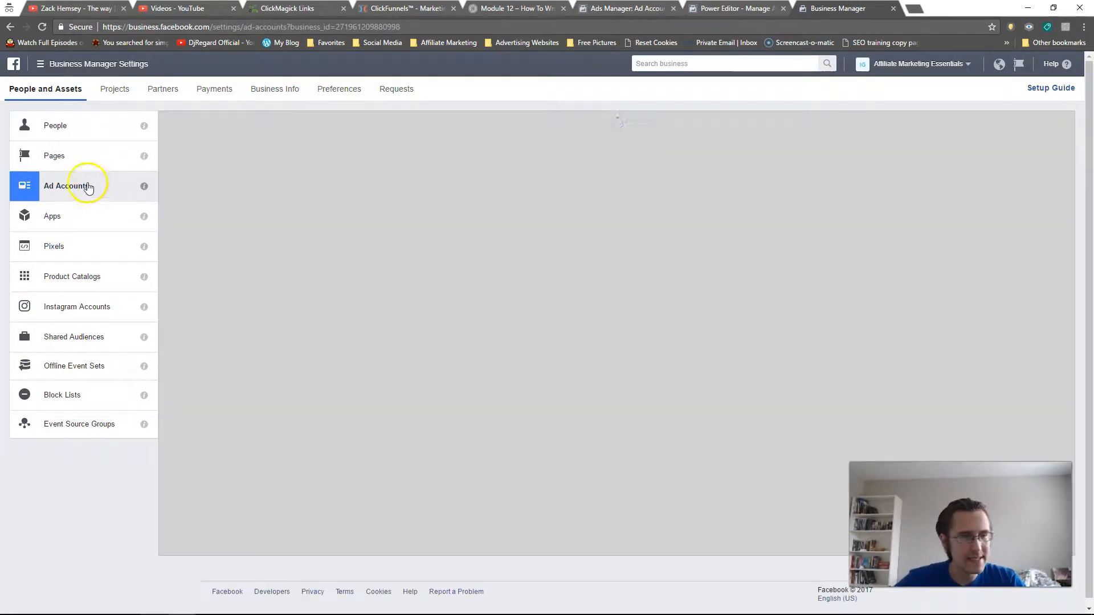
left_click(63, 186)
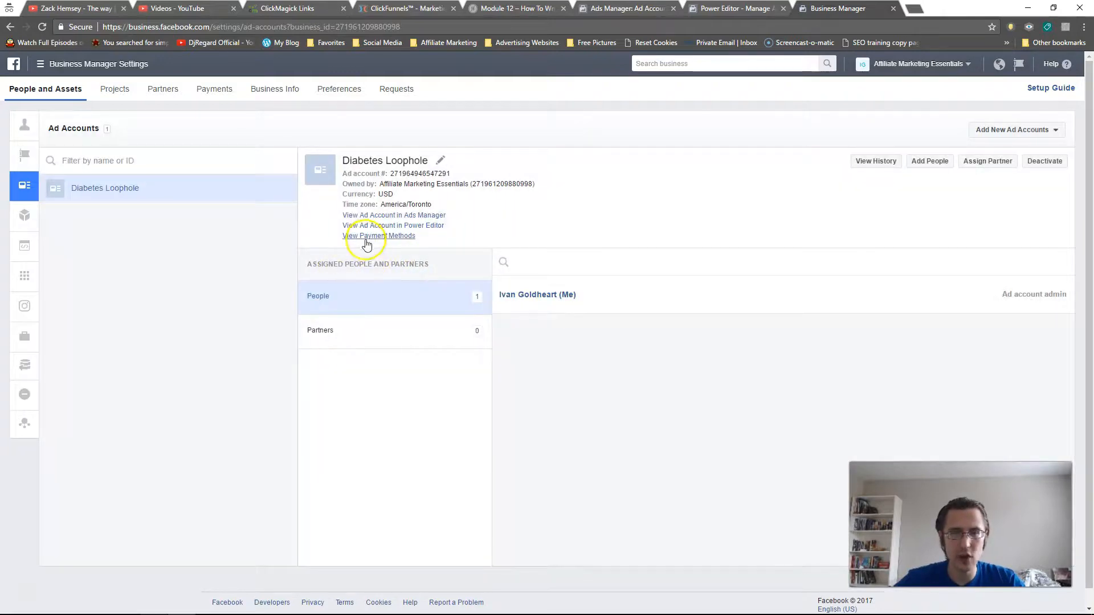
left_click(378, 235)
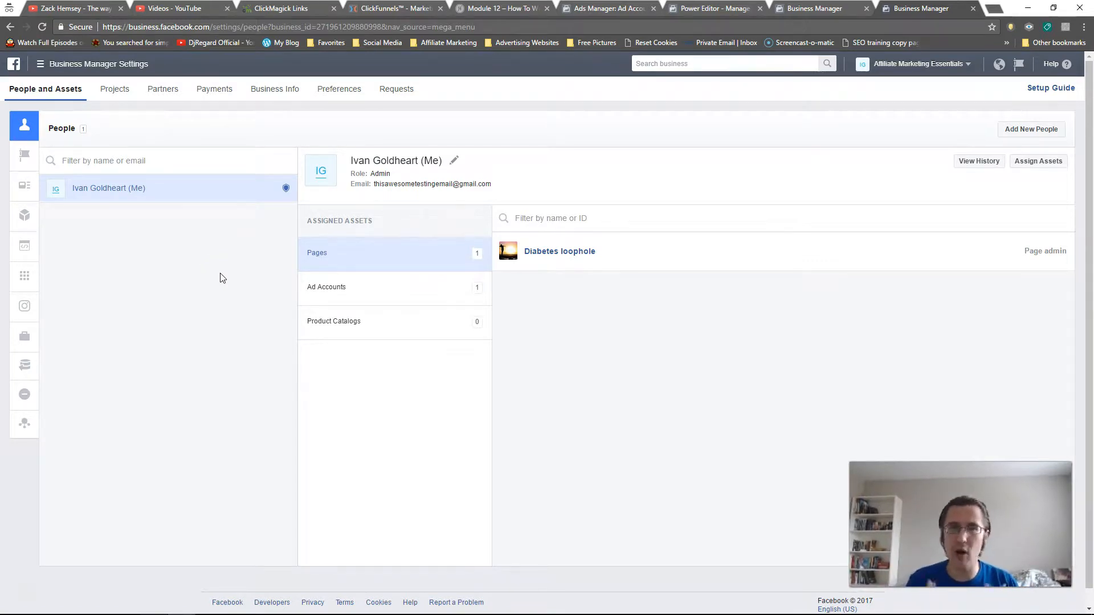
Review the Diabetes Loophole ad account and the Add New Ad Accounts options, then bring up the ads tools menu
left_click(326, 287)
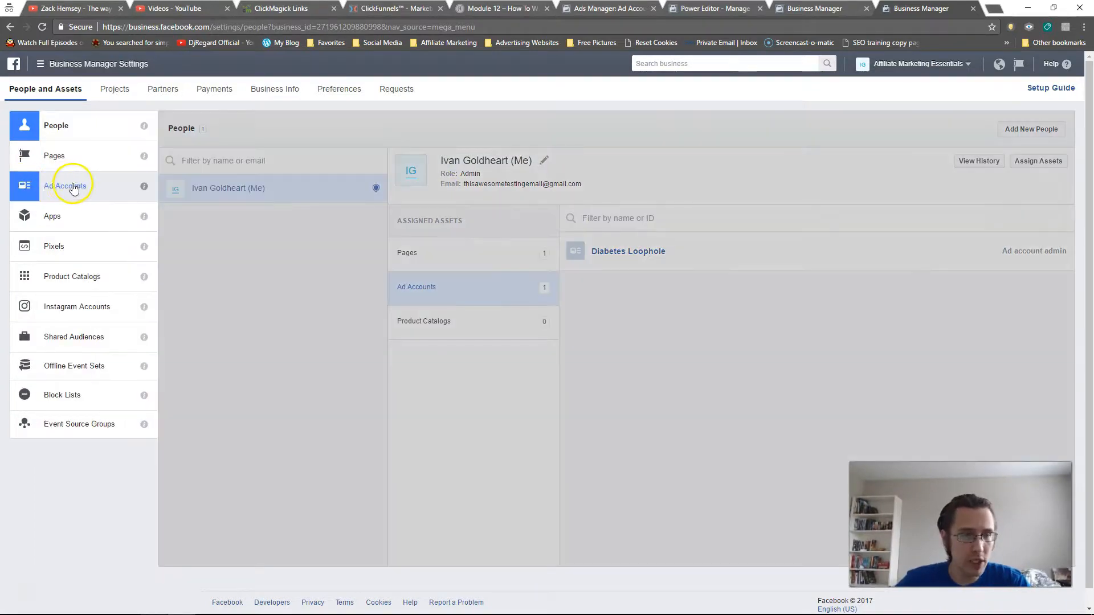
left_click(67, 186)
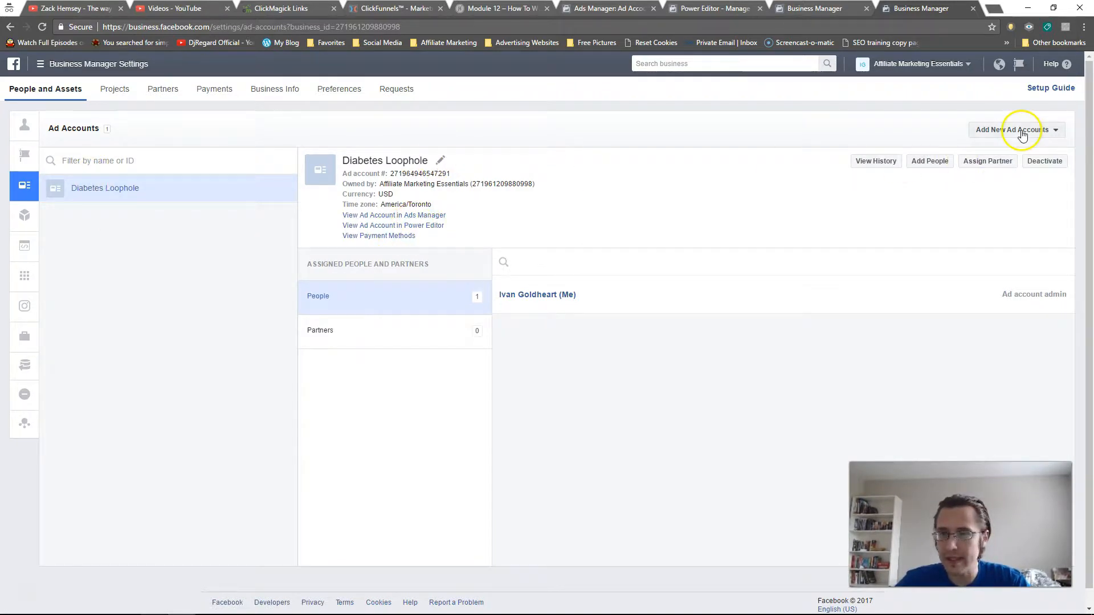
left_click(1011, 130)
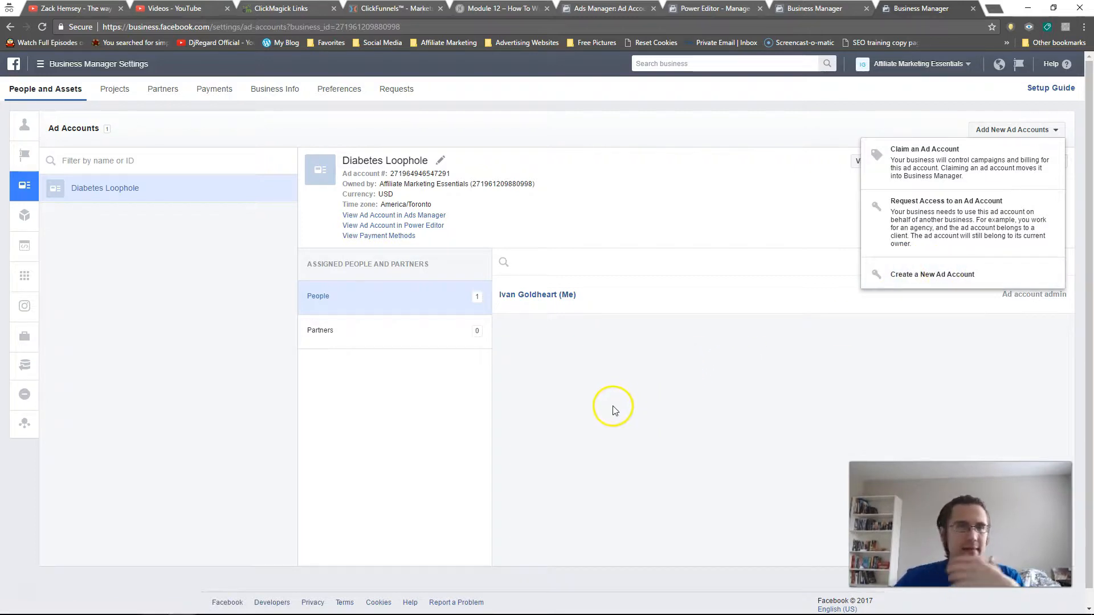
mouse_move(768, 356)
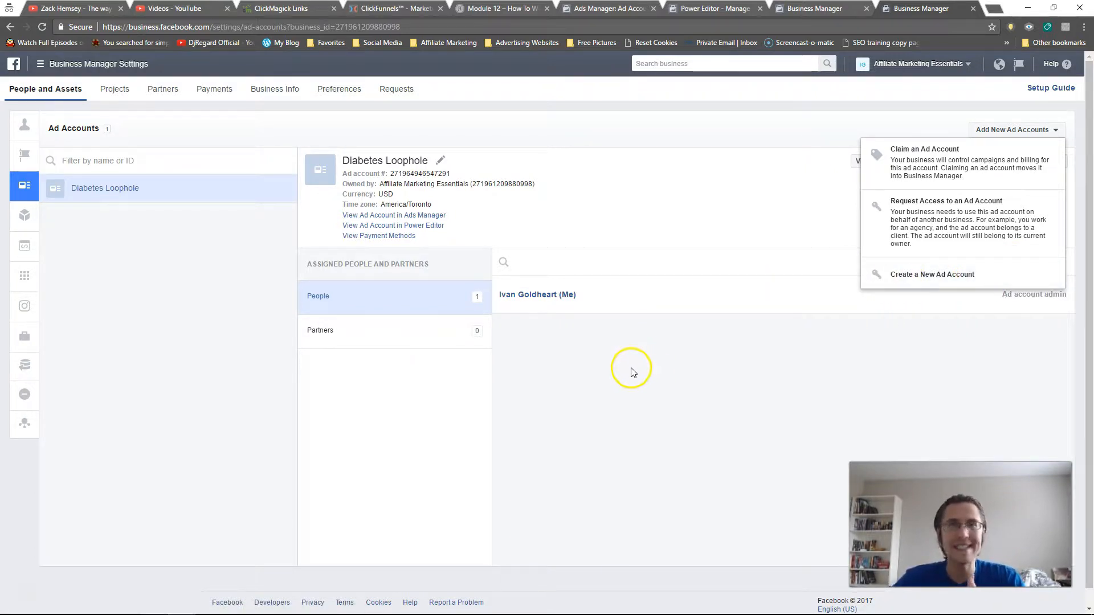
mouse_move(1016, 138)
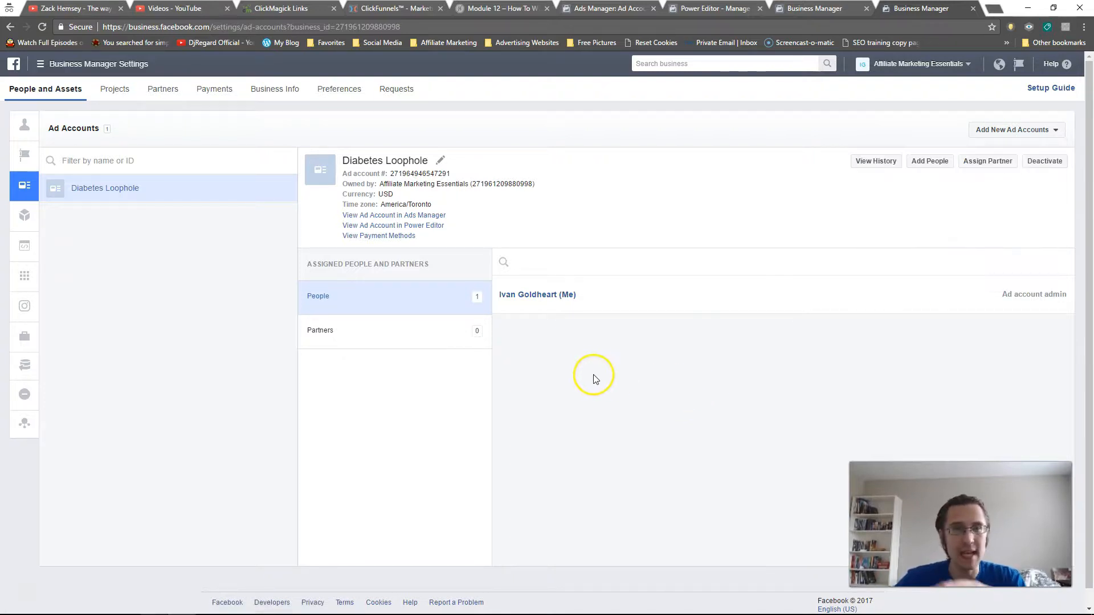
left_click(40, 64)
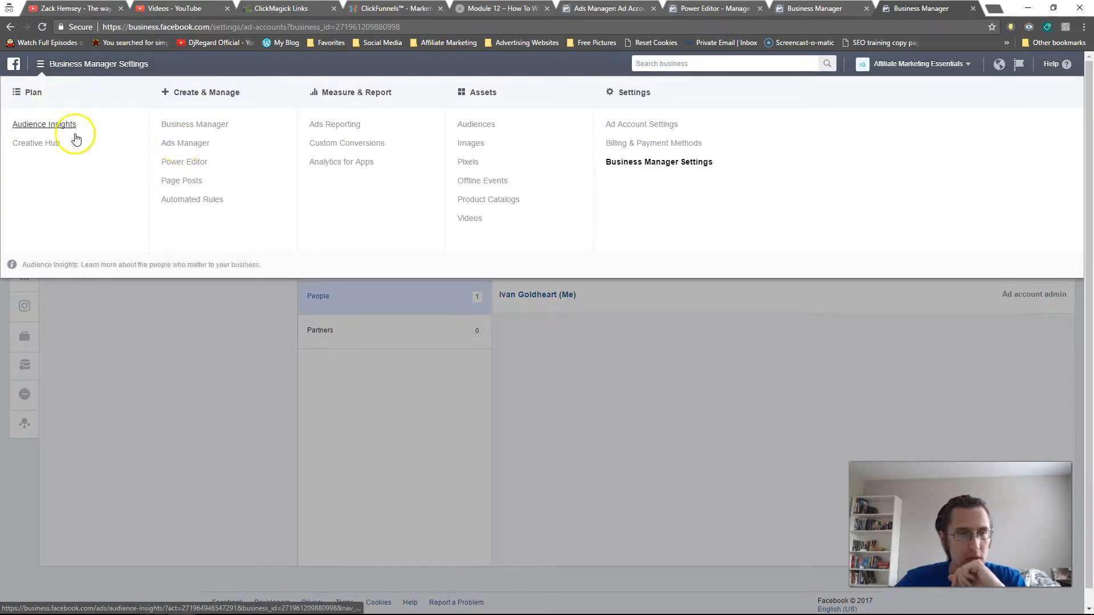
mouse_move(99, 162)
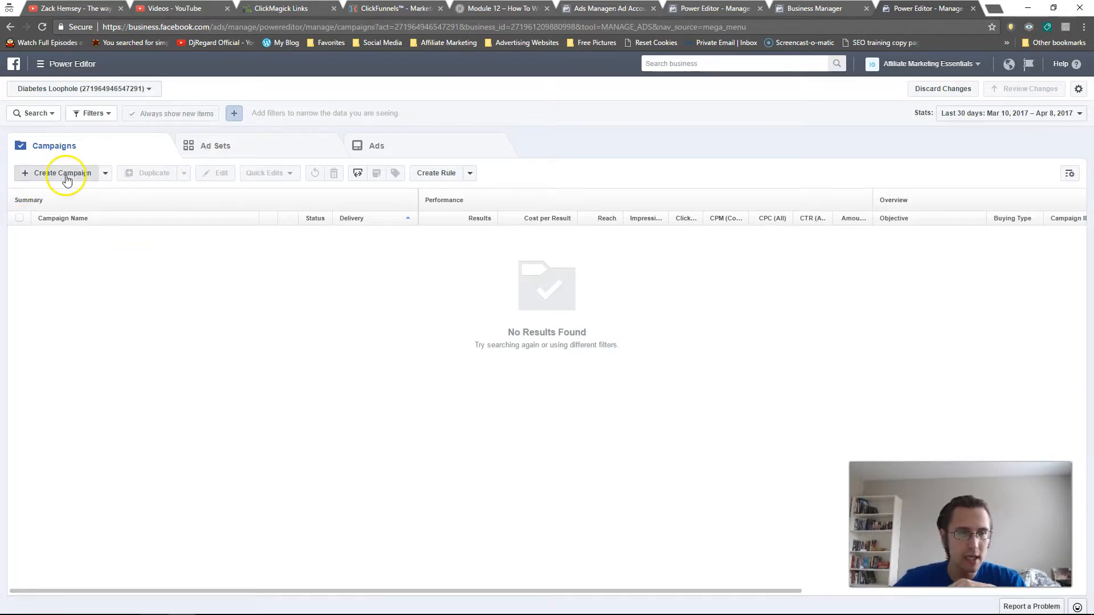
Start a new campaign in Power Editor for the Diabetes Loophole account, showing the Create Campaign dialog
left_click(61, 172)
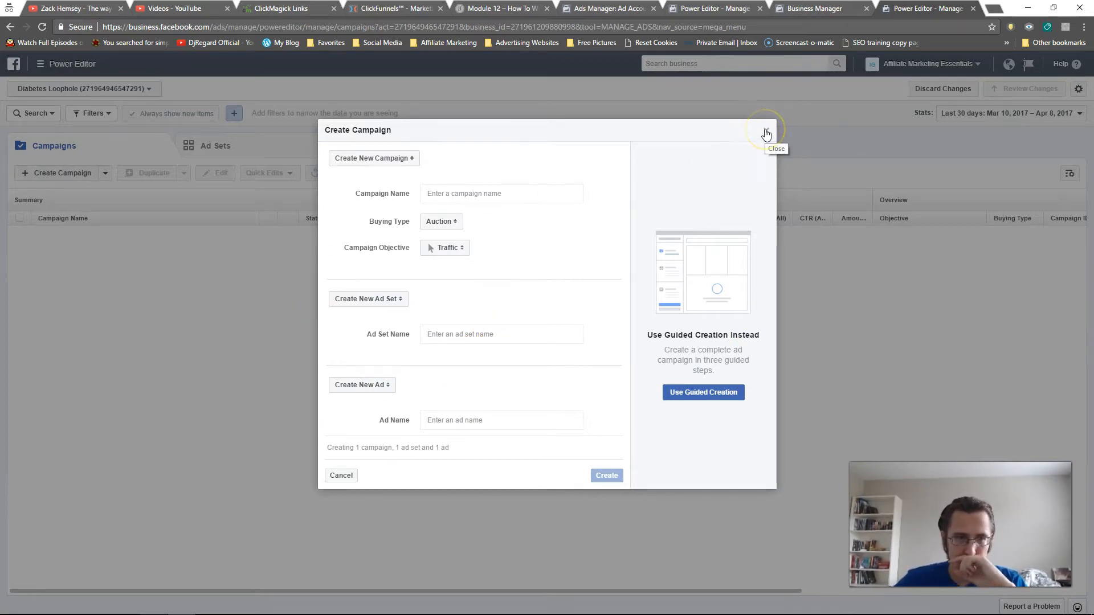
Close the Create Campaign dialog without creating anything, leaving the campaigns list empty
left_click(766, 135)
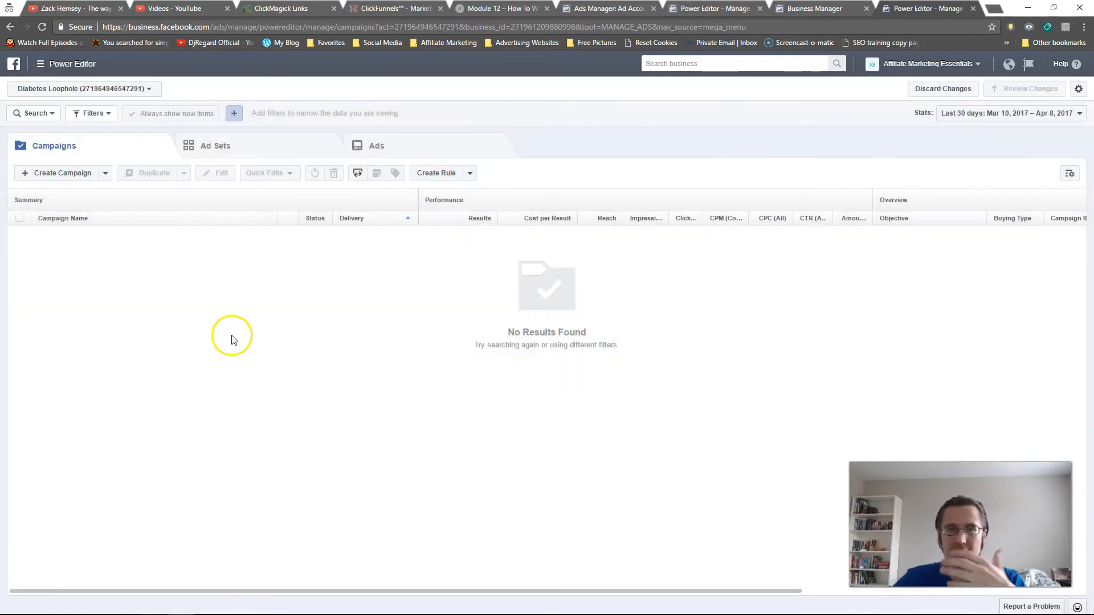
mouse_move(406, 225)
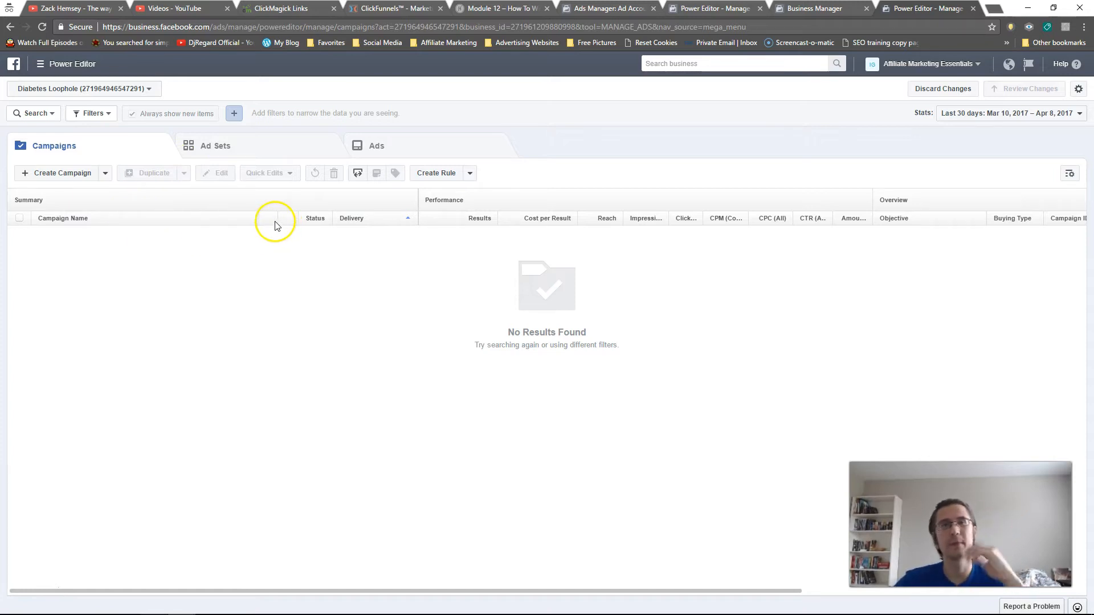
mouse_move(253, 216)
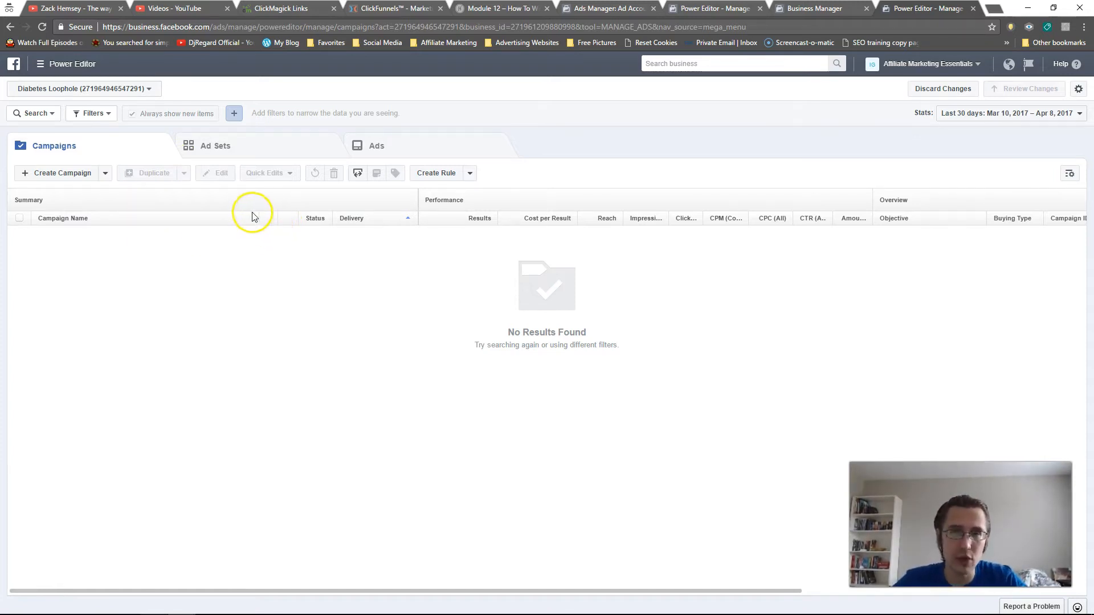
mouse_move(224, 242)
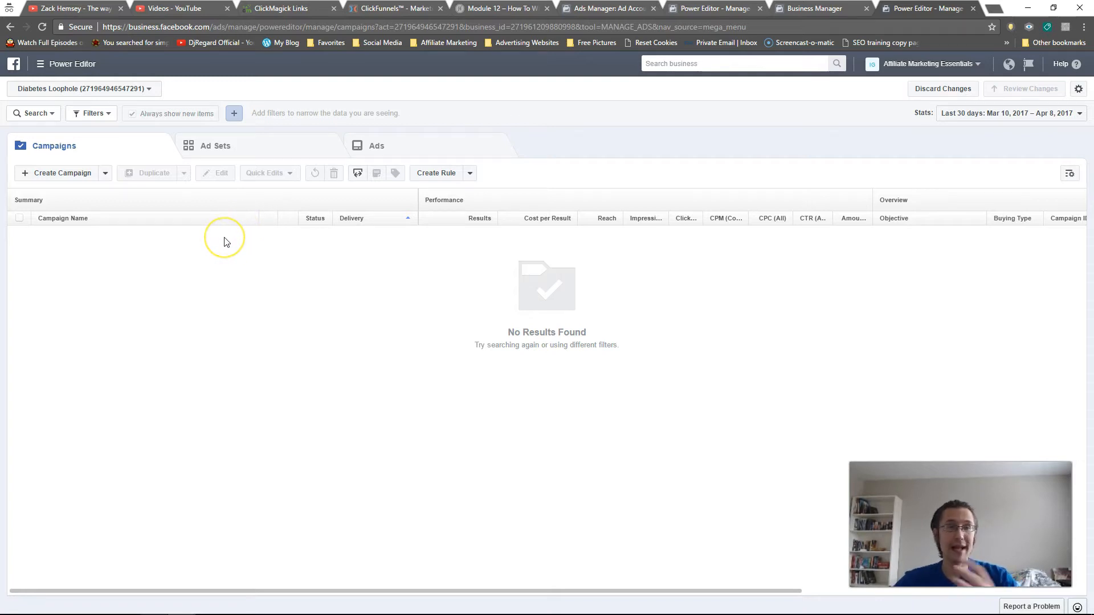